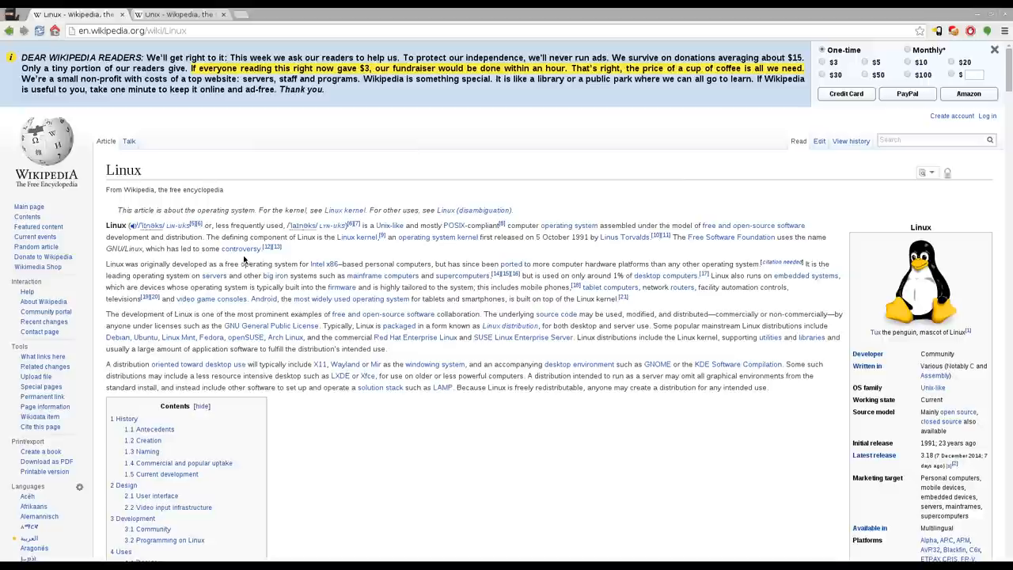
mouse_move(424, 209)
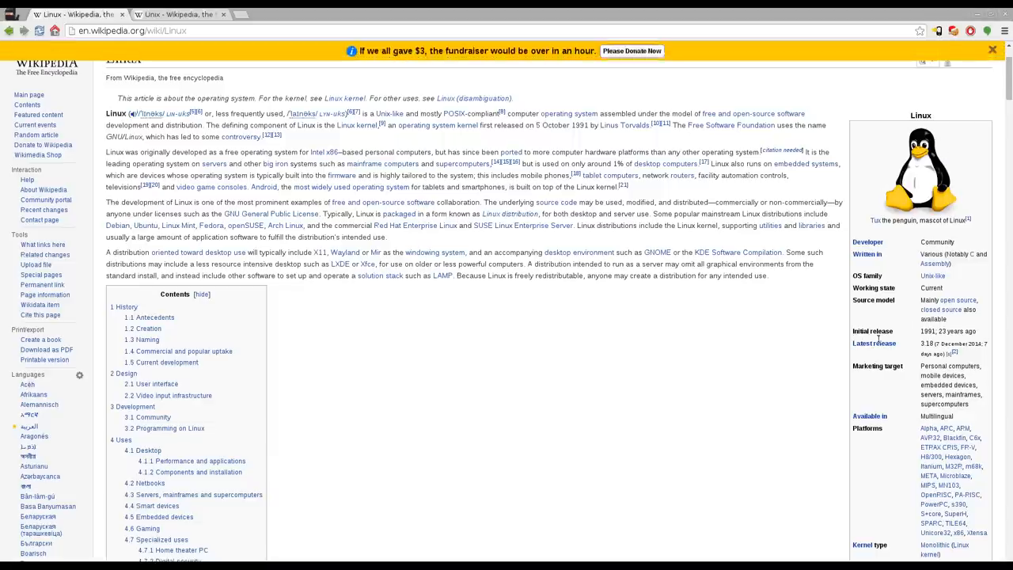
Inspect the Linux article's infobox table in Chrome Developer Tools, then return to the terminal
scroll(down, 3)
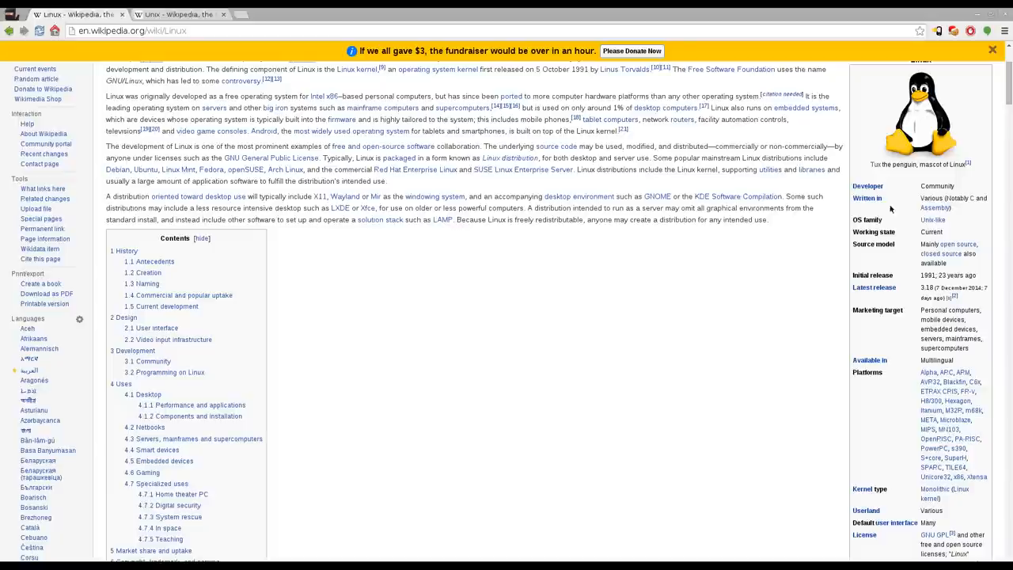
scroll(down, 3)
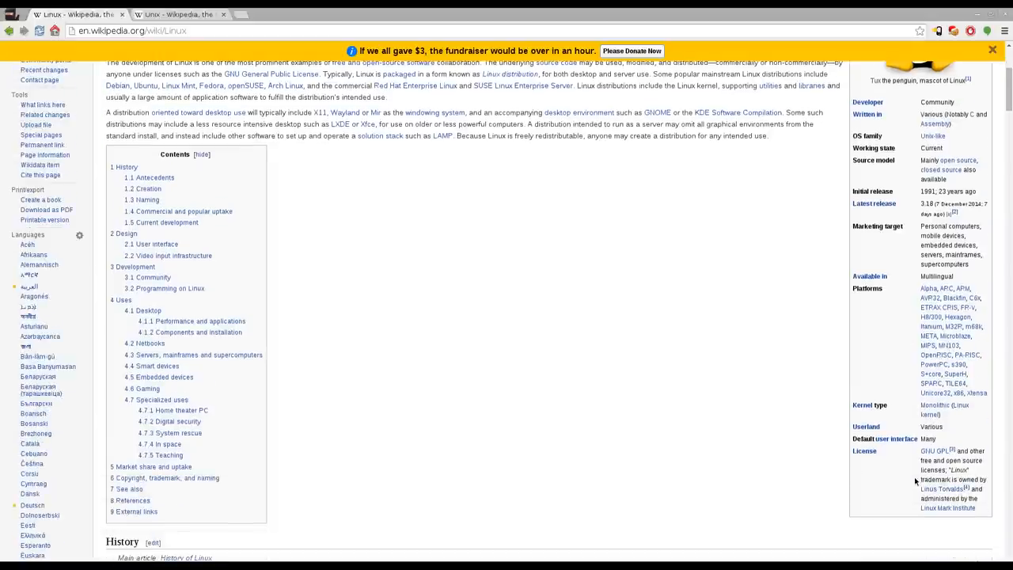
scroll(up, 3)
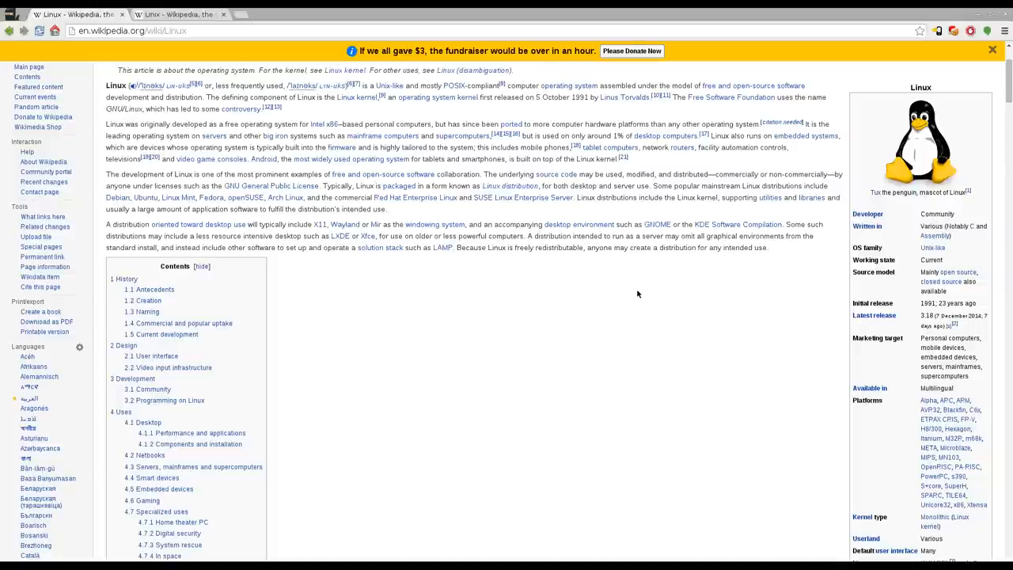
mouse_move(636, 293)
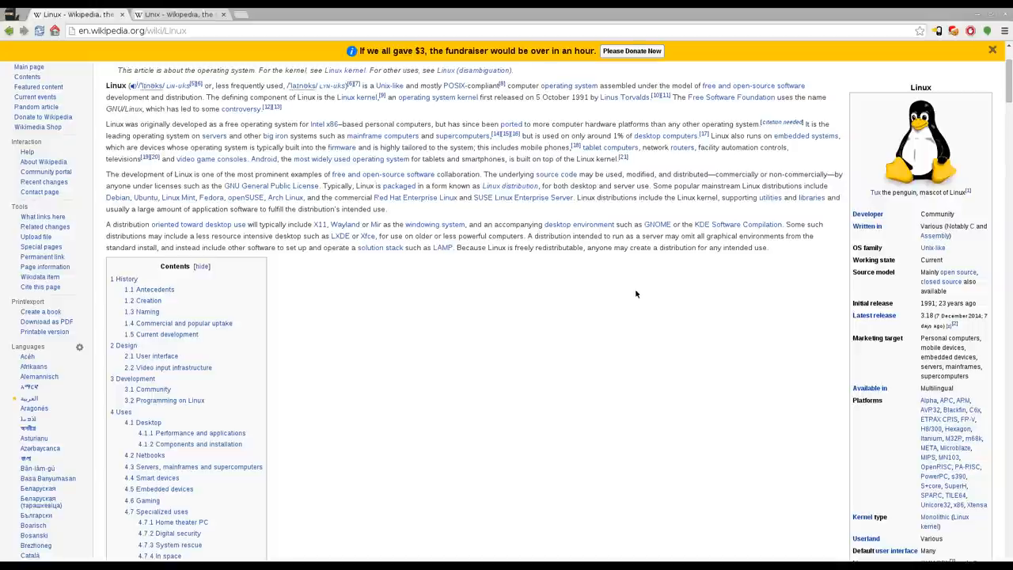
key(F12)
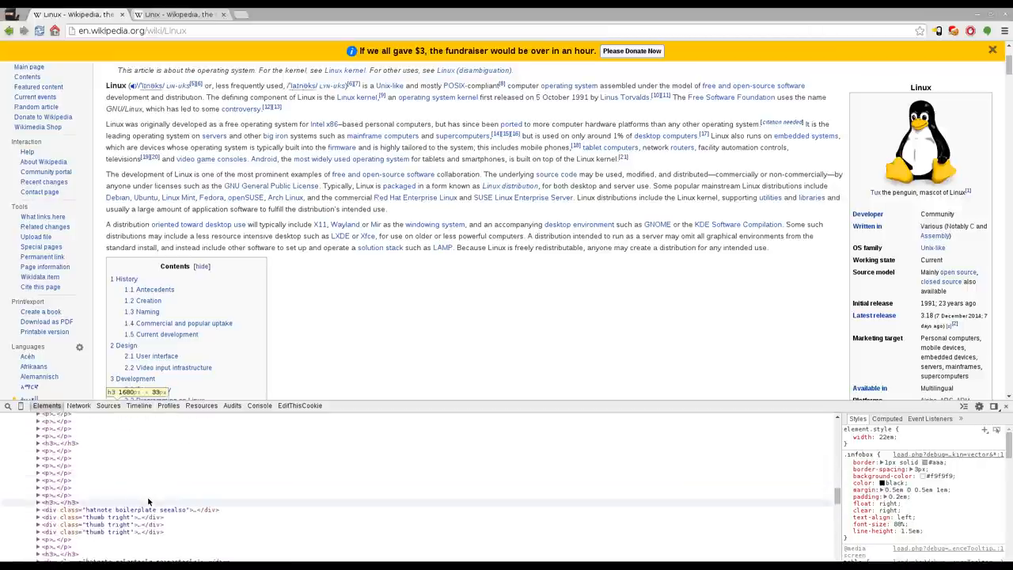
scroll(down, 3)
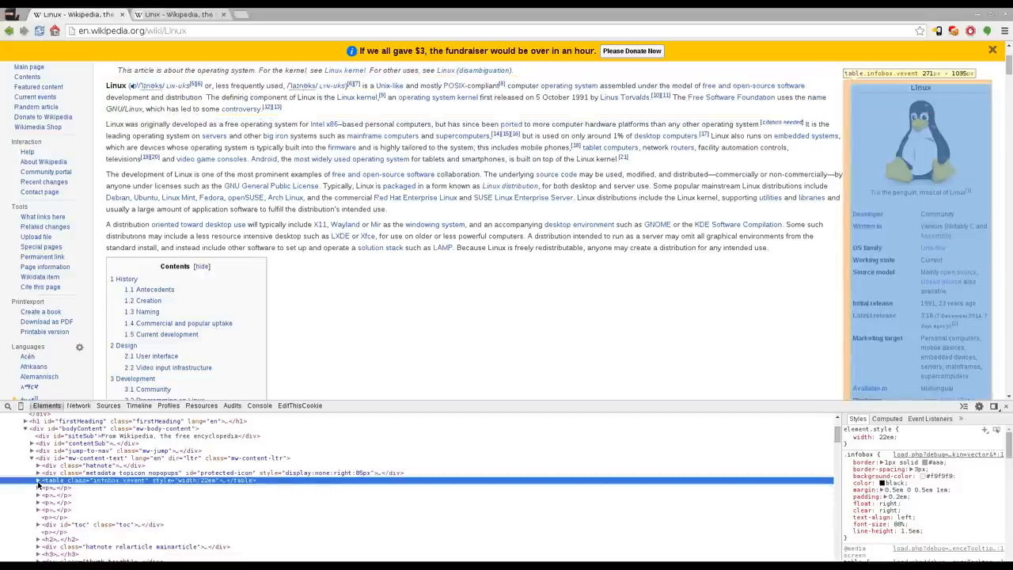
click(36, 482)
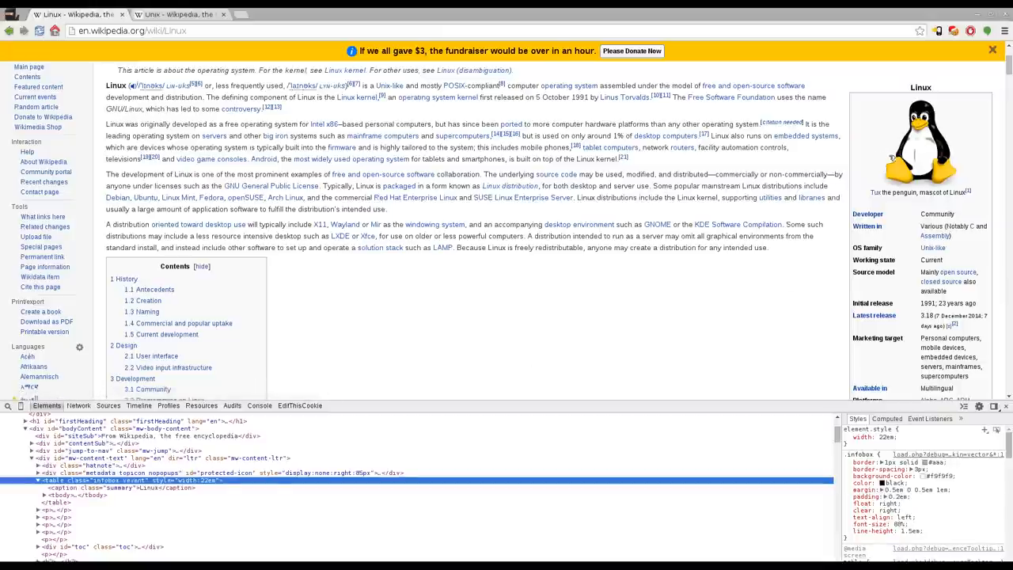
mouse_move(881, 168)
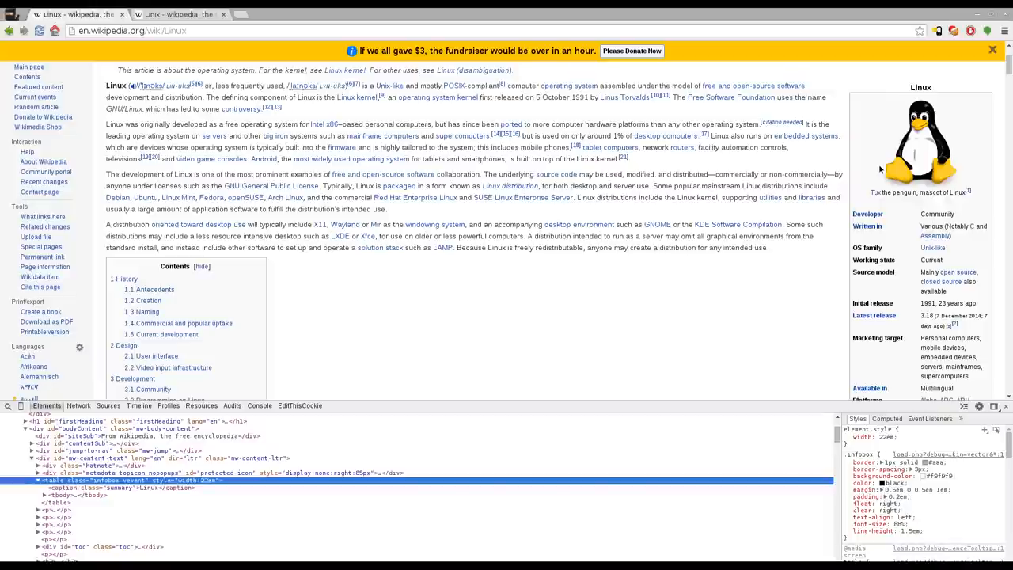
mouse_move(442, 304)
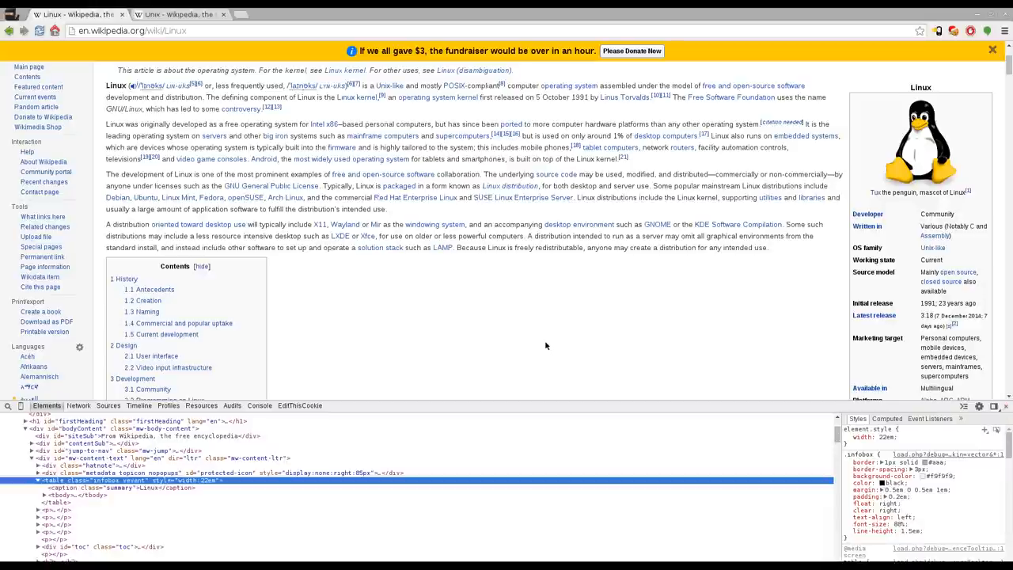
mouse_move(247, 59)
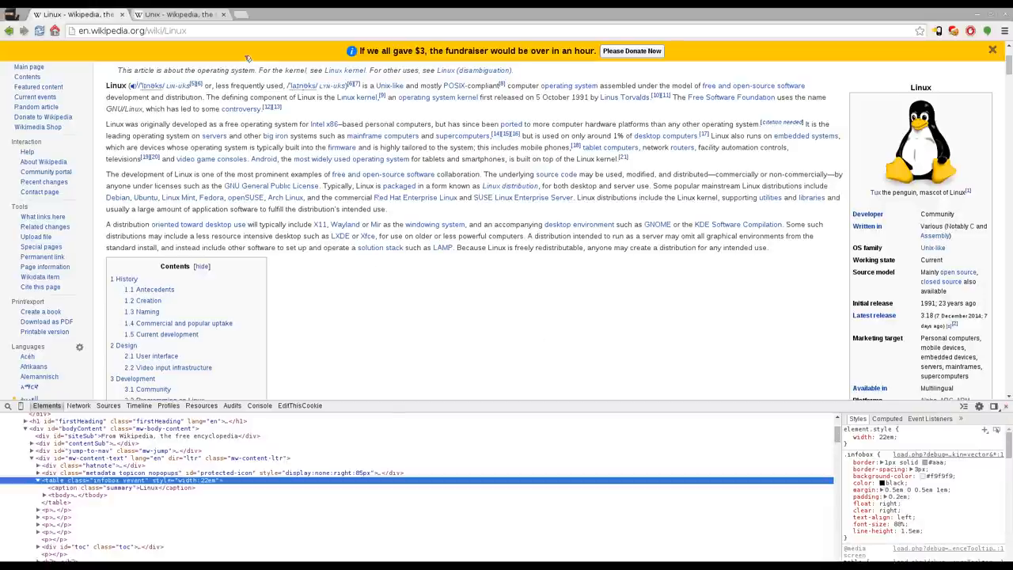
click(133, 30)
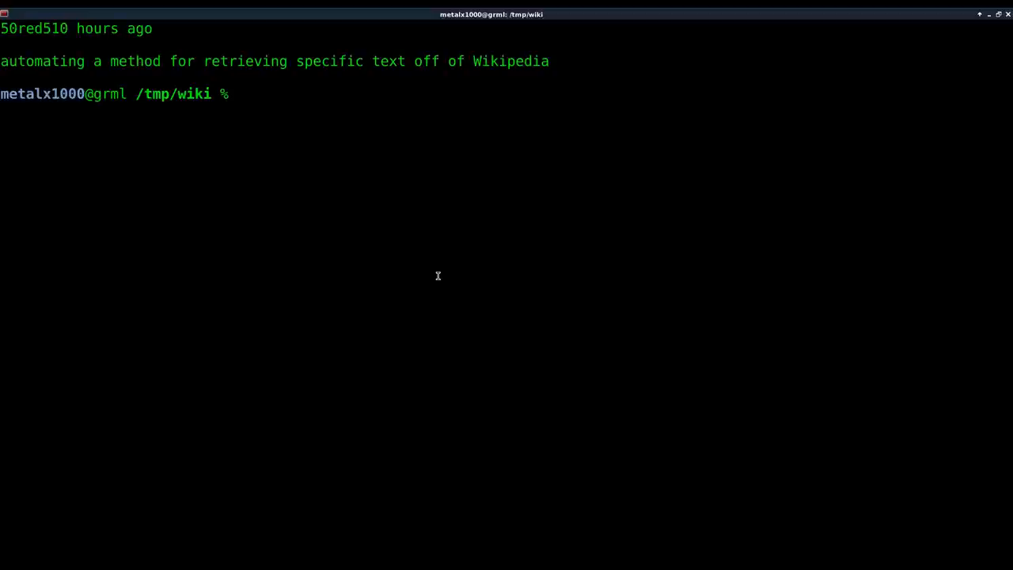
text(wget)
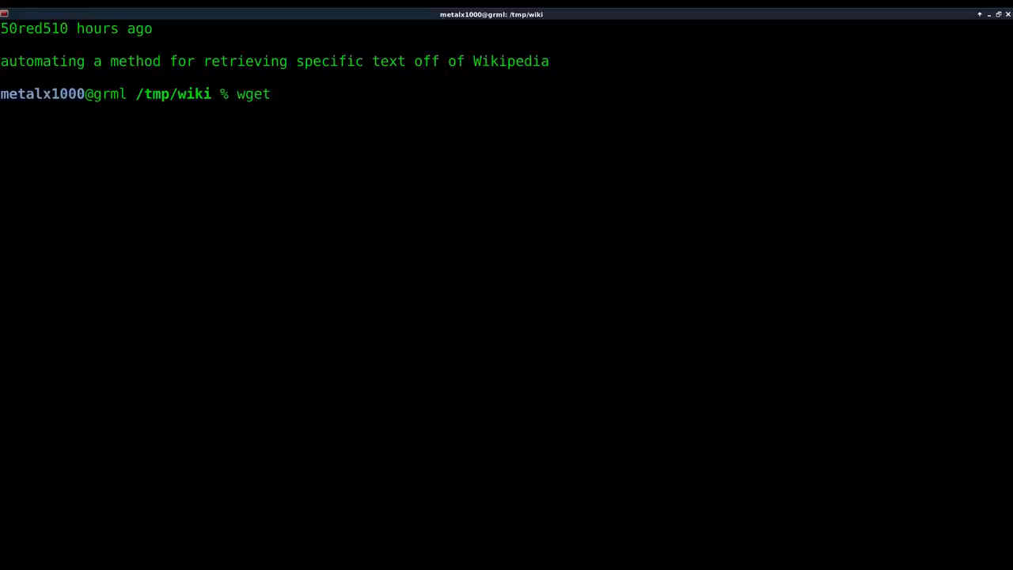
text(")
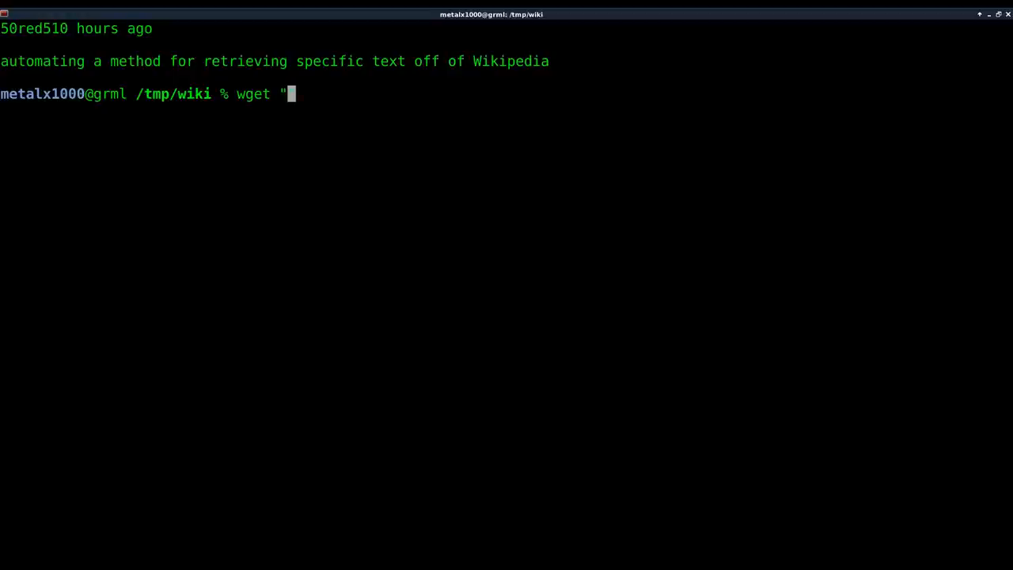
text(http://en.wikipedia.org/wiki/Linux")
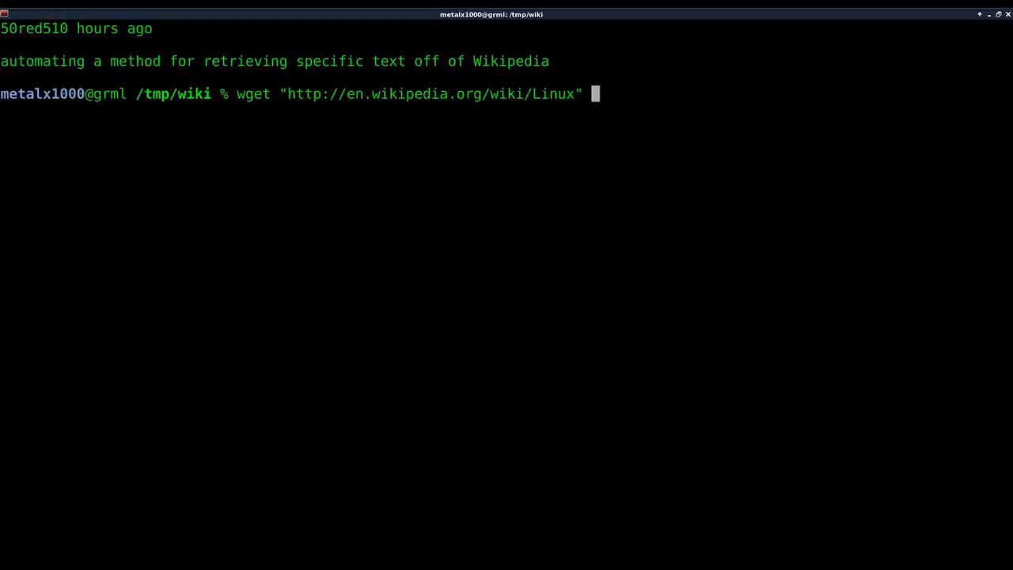
text(-q)
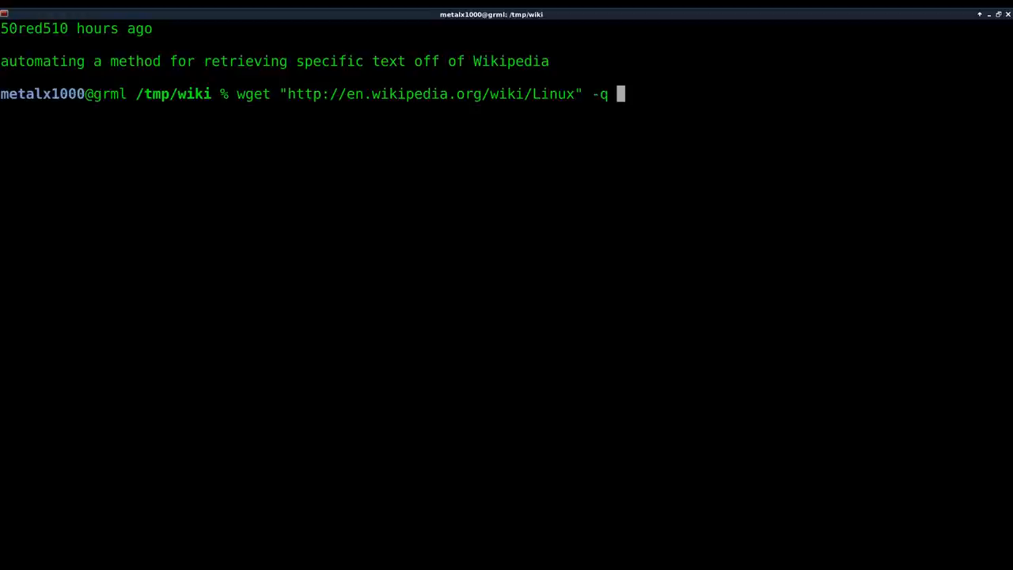
text(-)
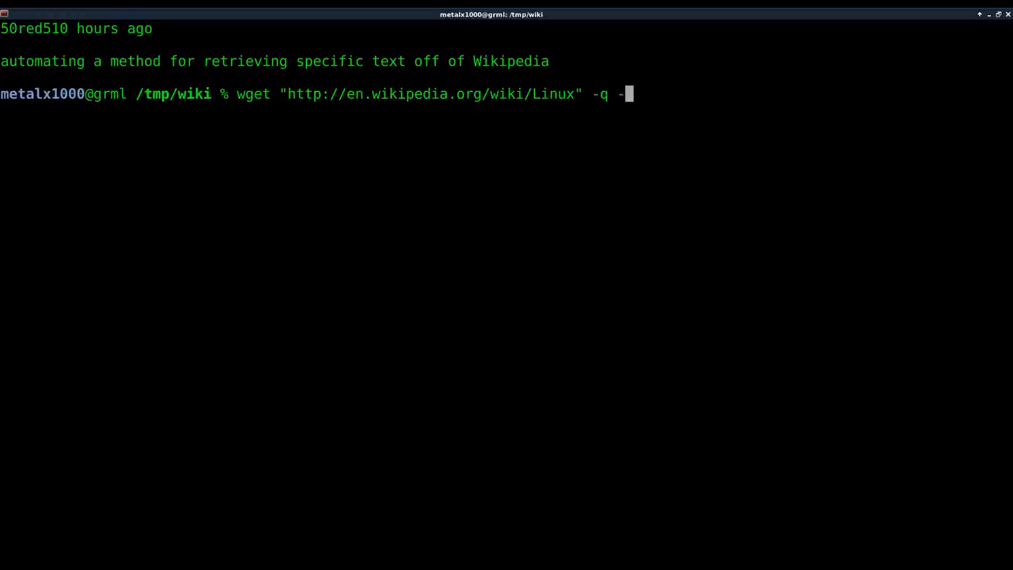
text(O)
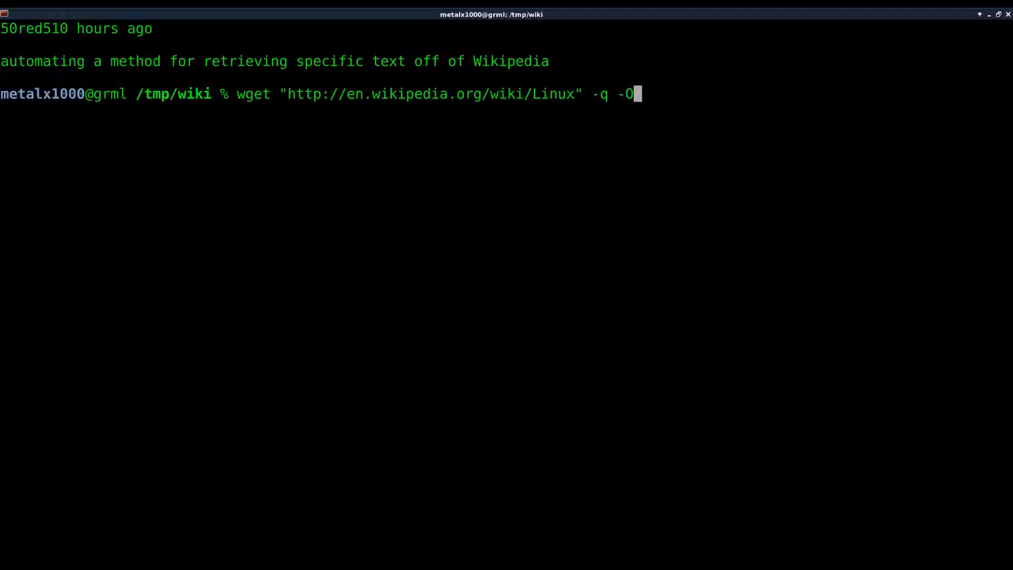
text(-)
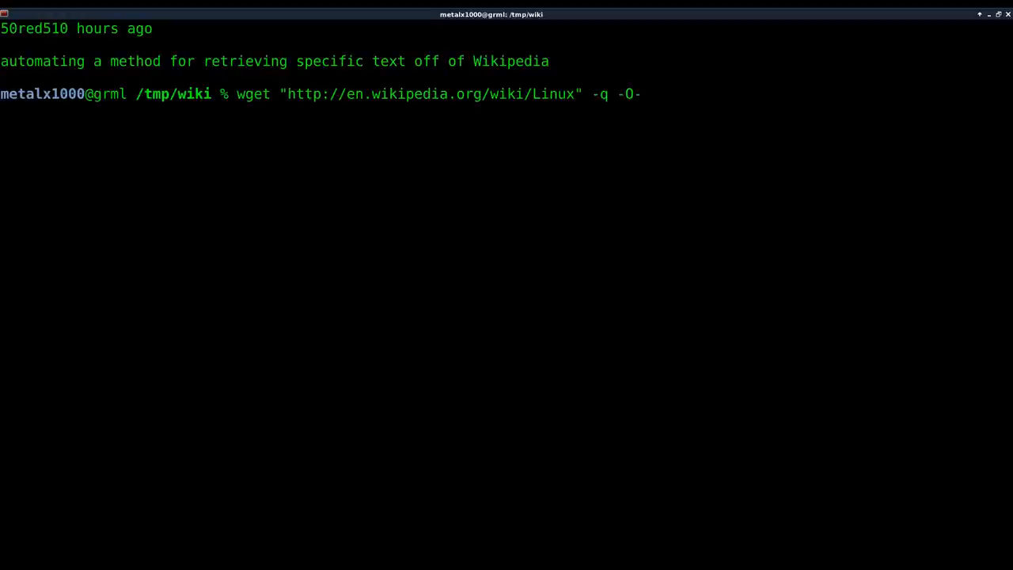
Pipe the download through sed -n '/infobox/,/<\/table>/p' to keep only the infobox table
text(|sed)
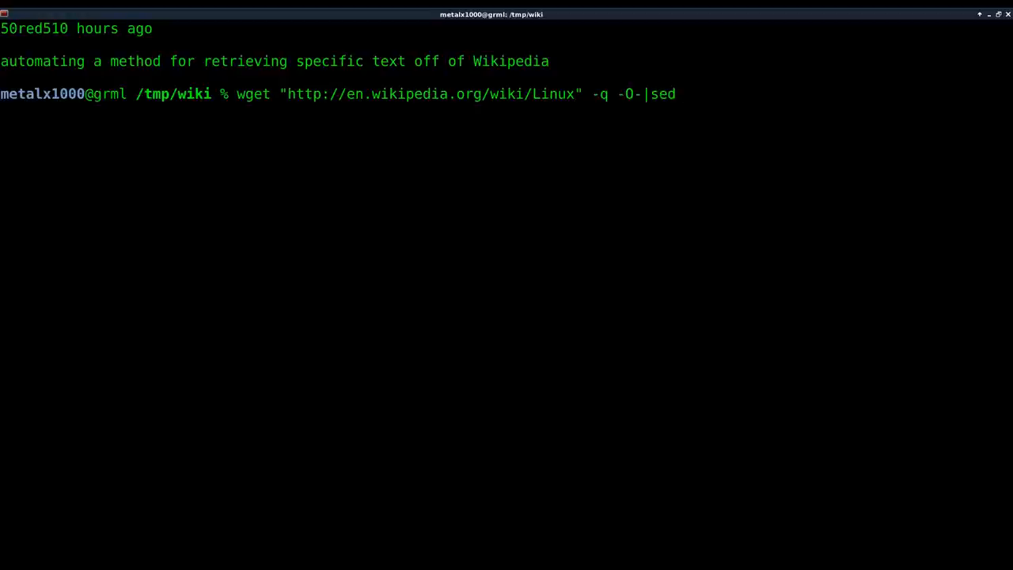
text(" ")
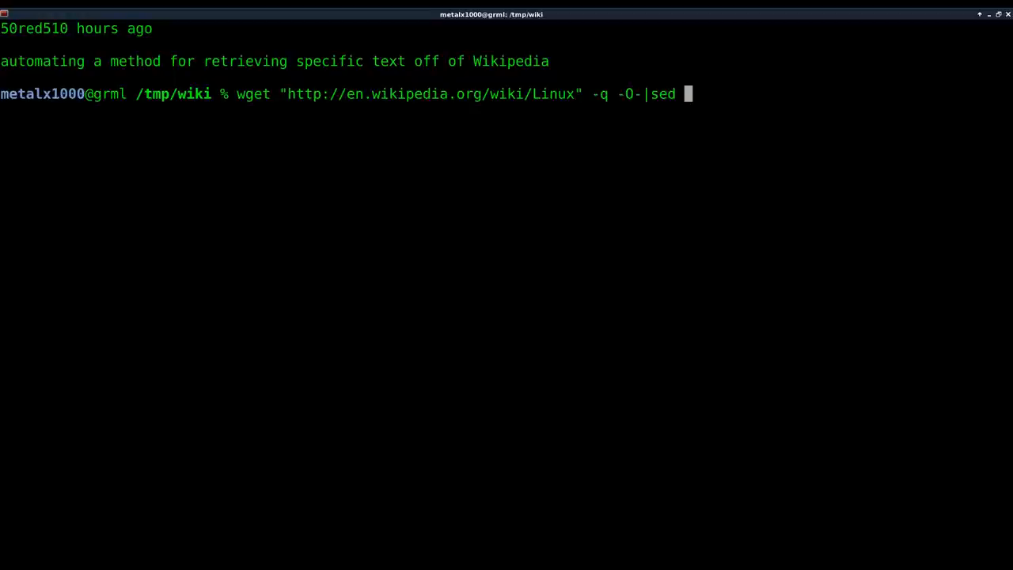
text(-n ')
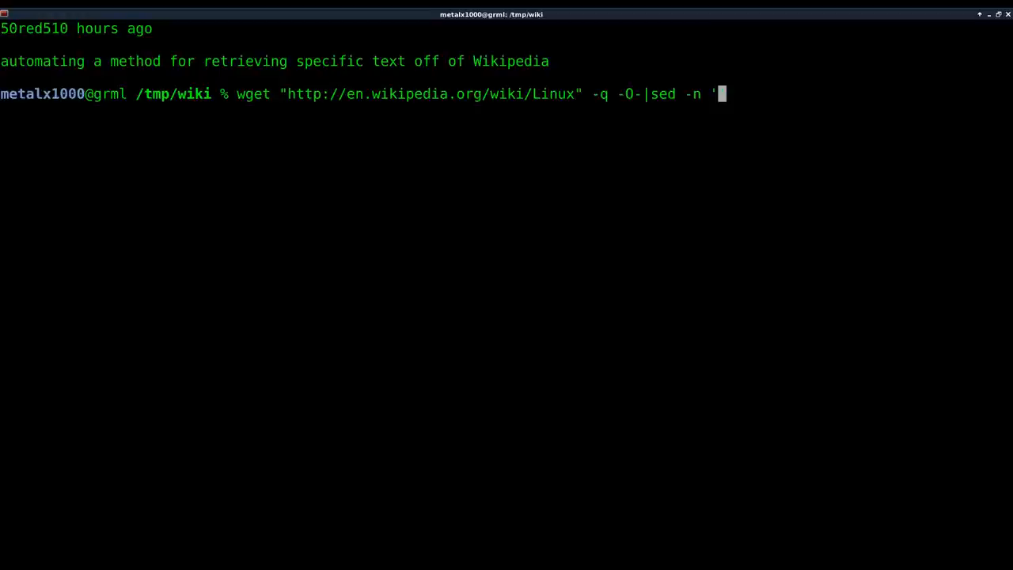
text(/i)
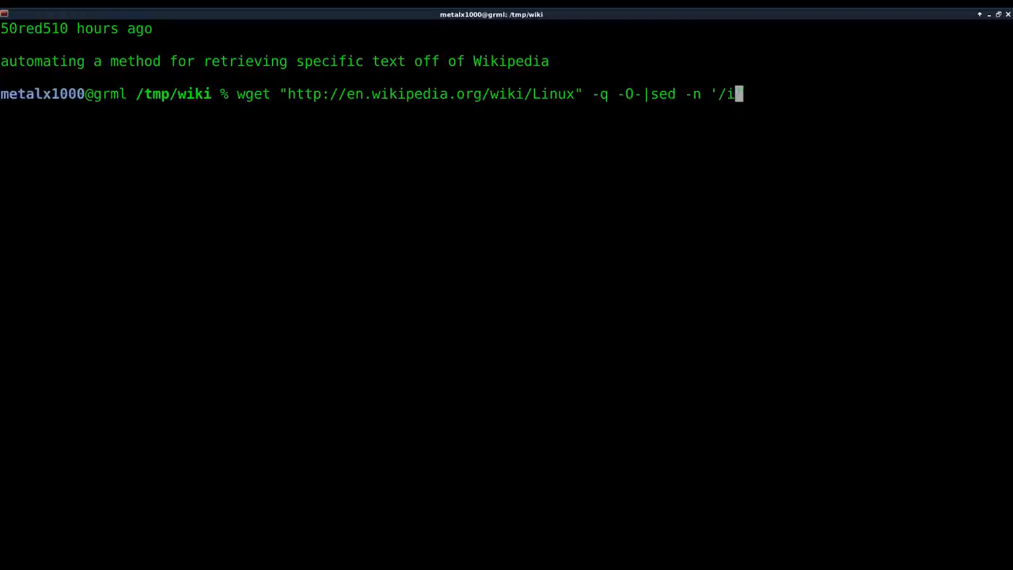
text(nfobox')
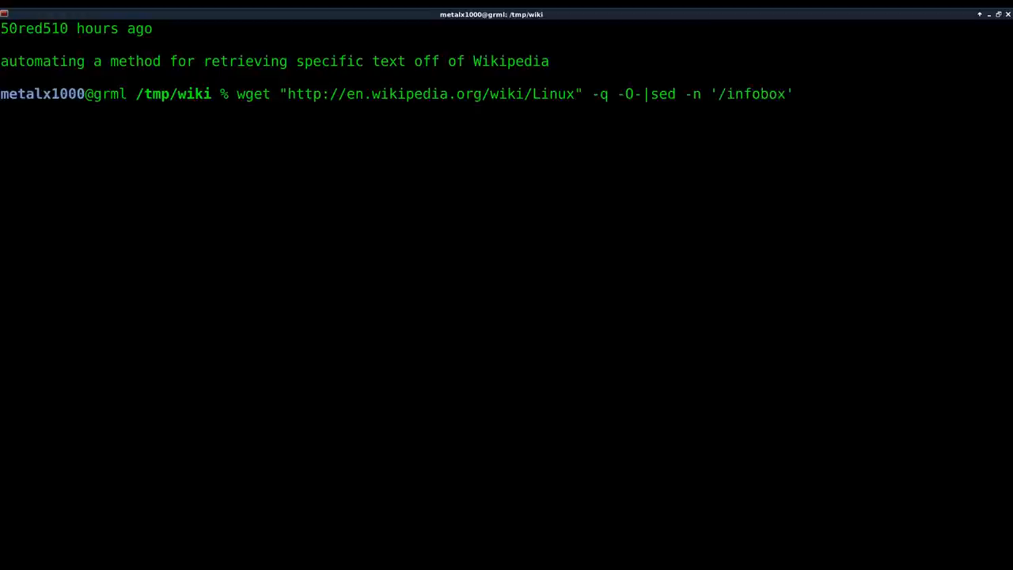
text(/,)
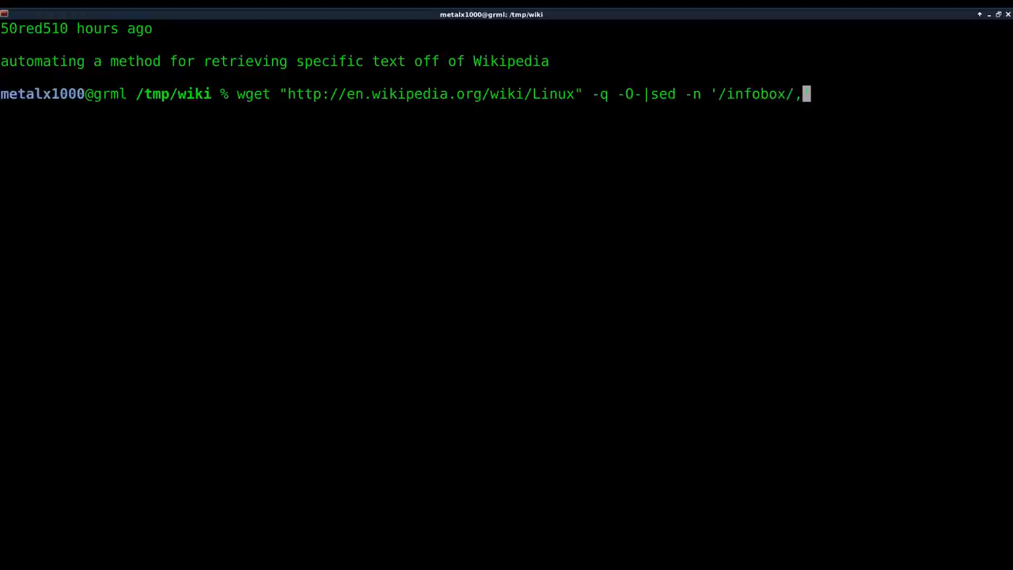
text(/)
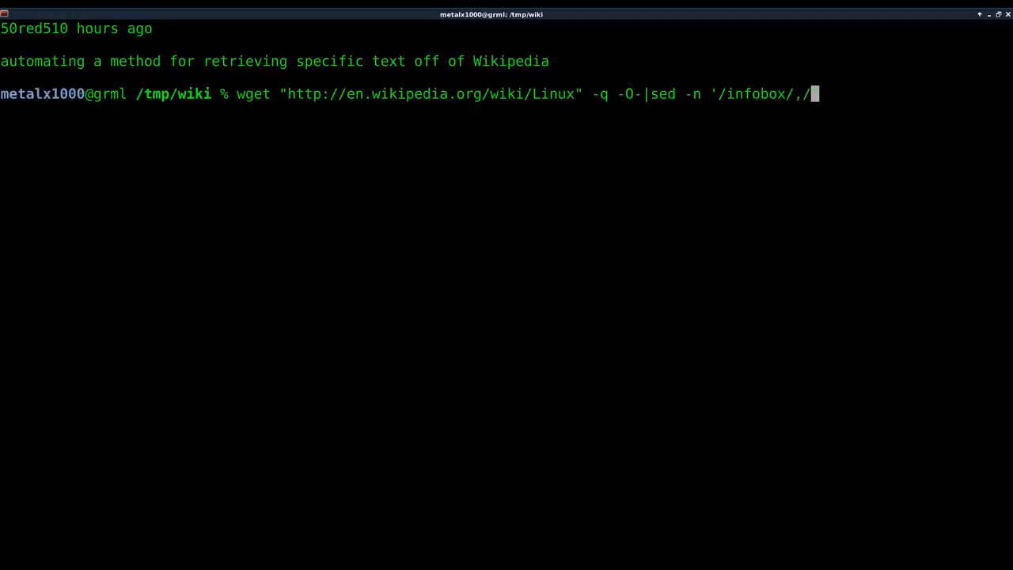
text(<)
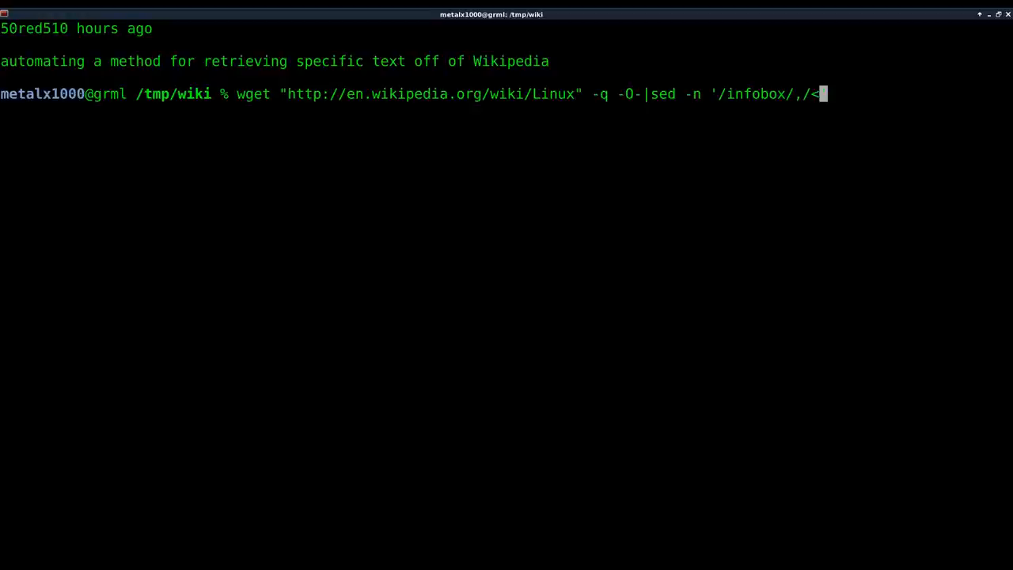
text(tbel)
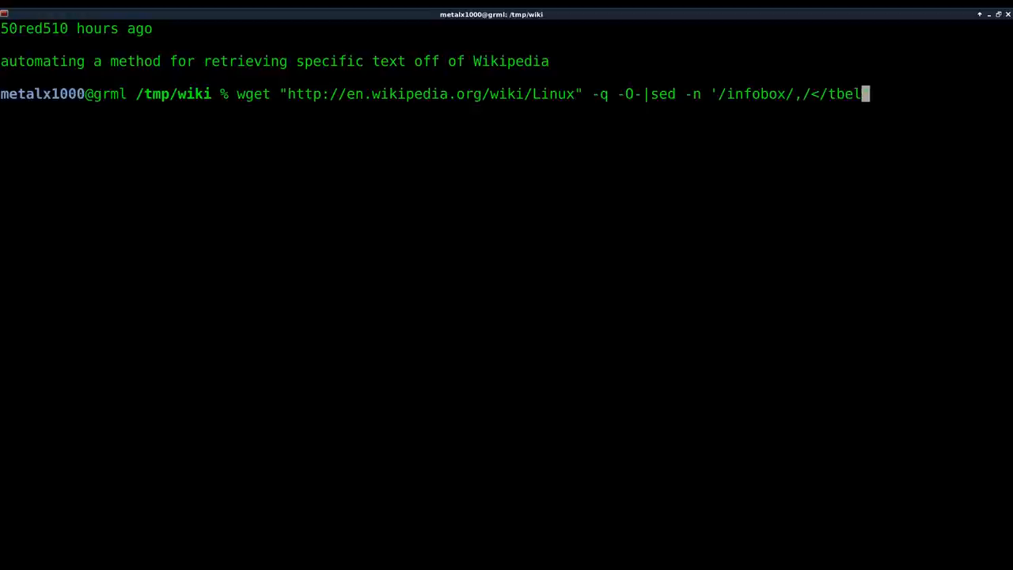
text(a)
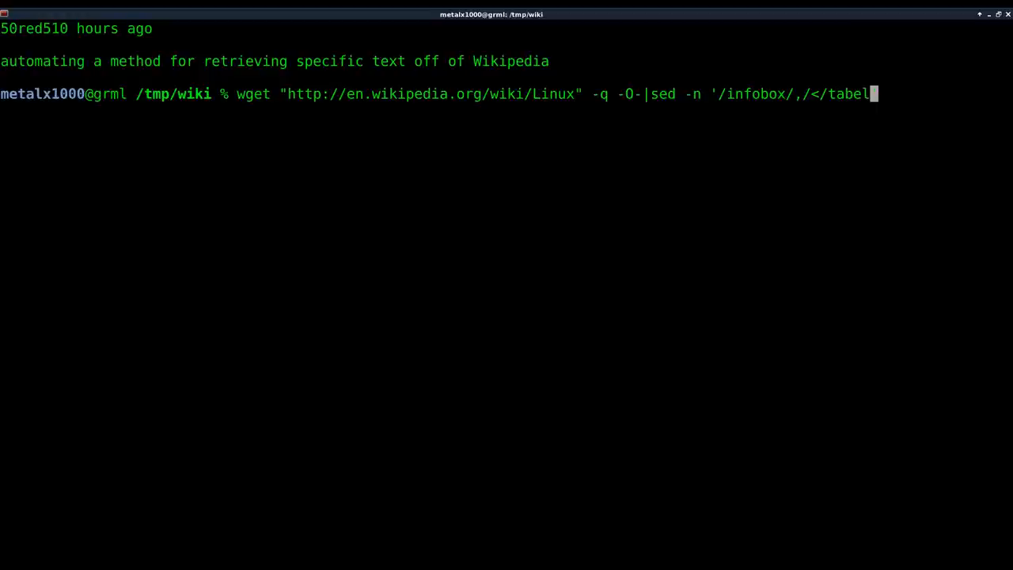
text(>)
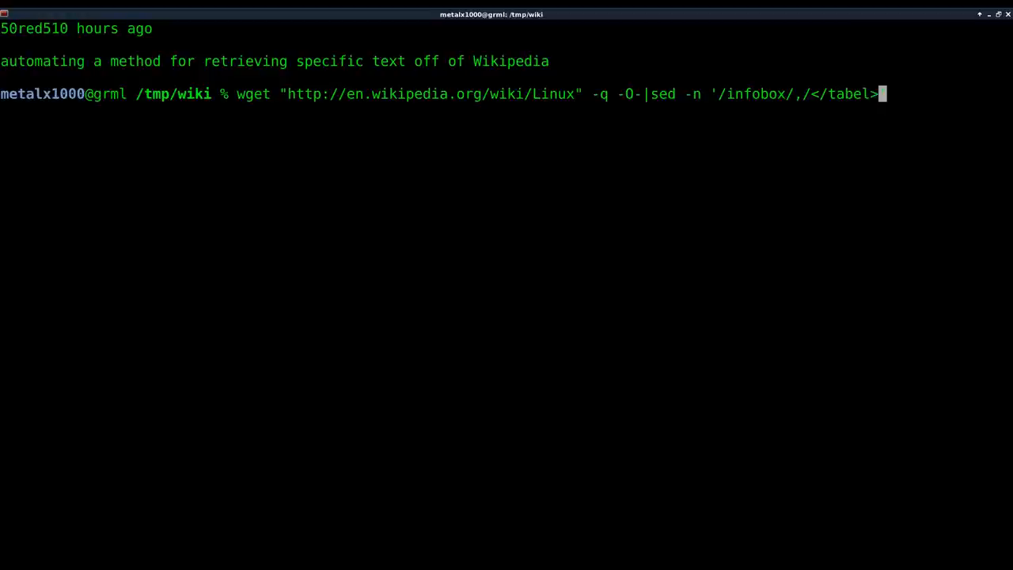
text(/')
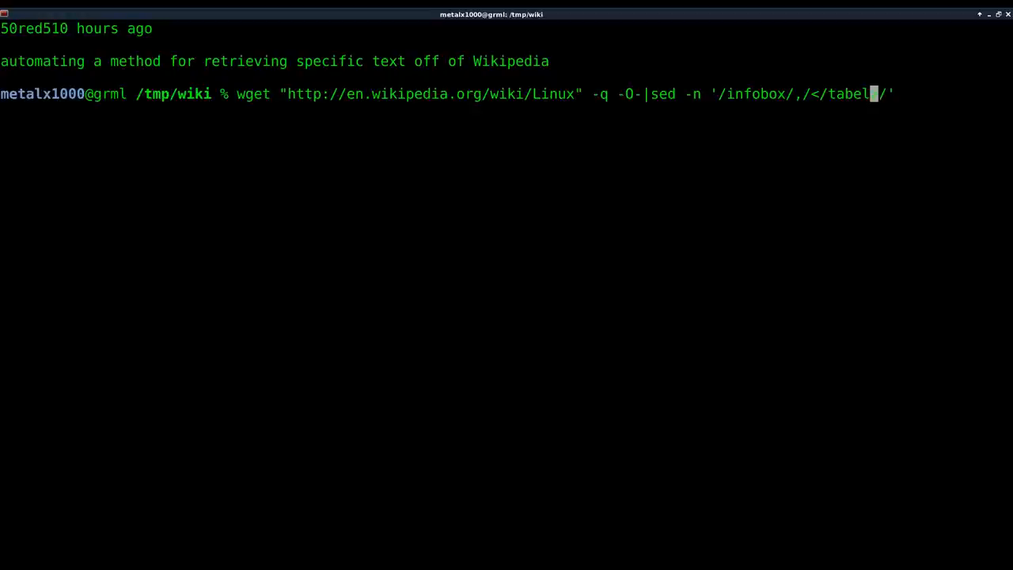
text(>)
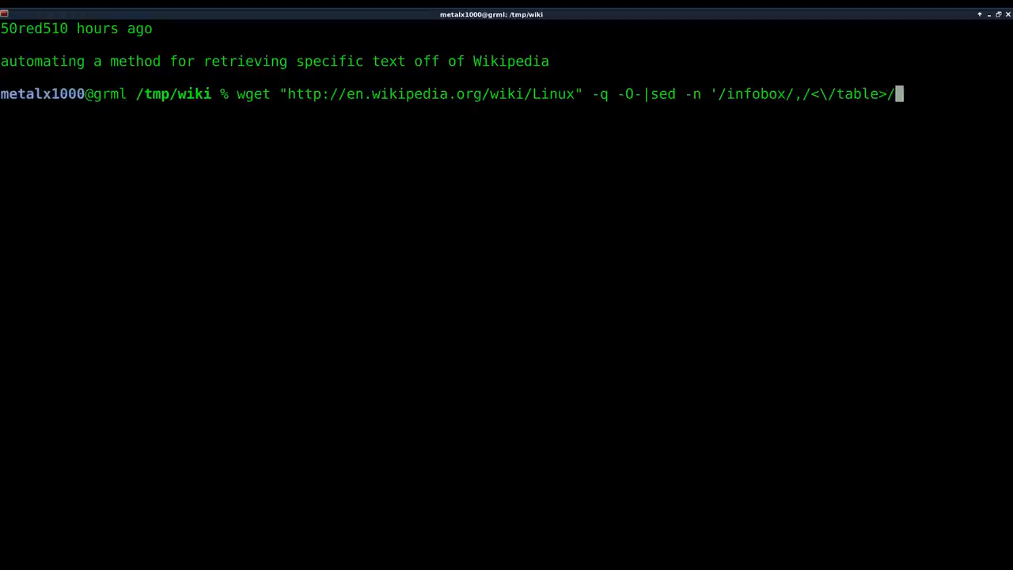
text(p)
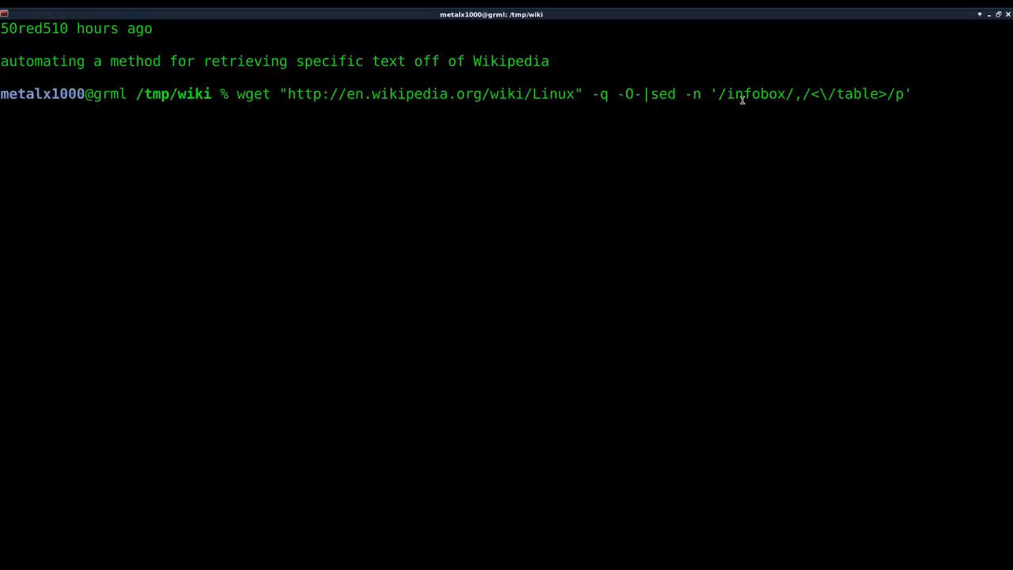
Highlight the infobox start pattern and the closing table pattern in the command
double_click(757, 94)
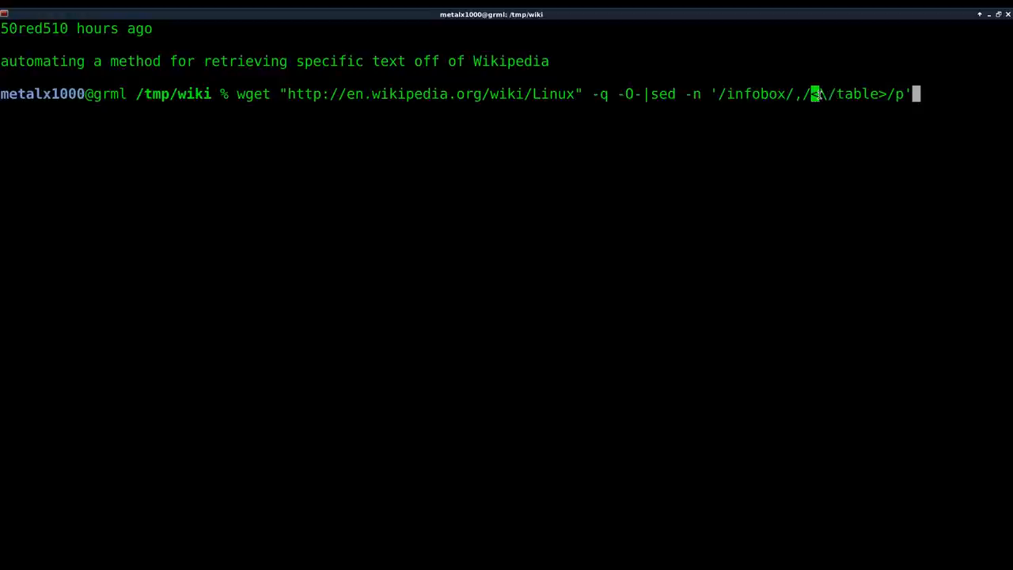
double_click(846, 93)
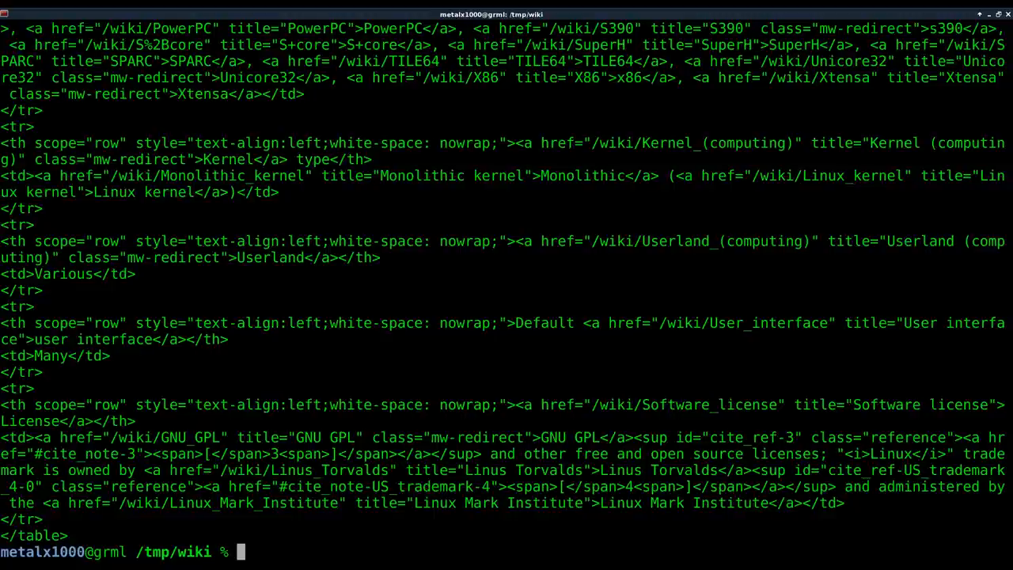
Recall the wget | sed pipeline and begin adding an output redirect after it
text(wget "http://en.wikipedia.org/wiki/Linux" -q -O-|sed -n '/infobox/,/<\/table>/p' >)
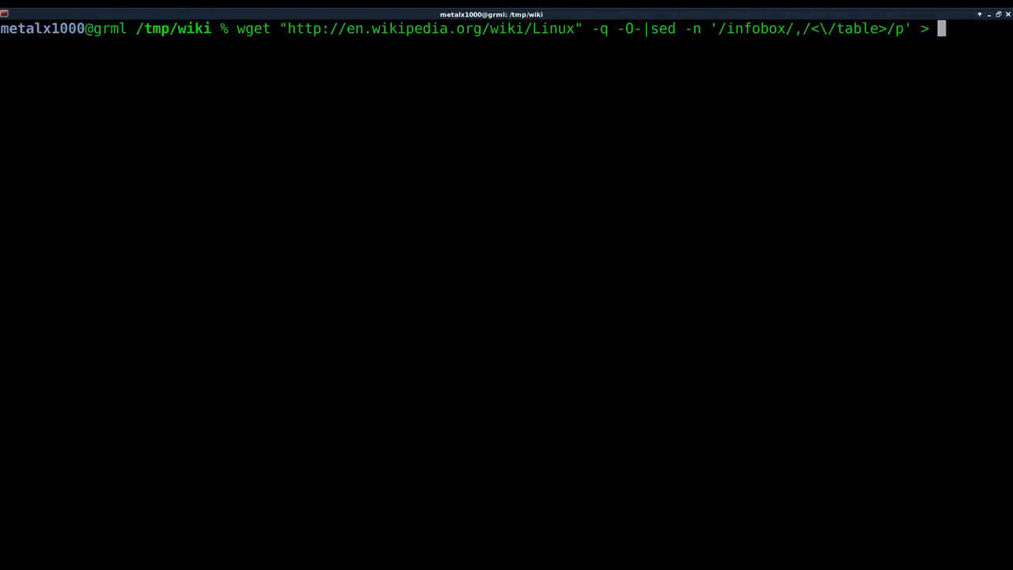
Redirect the extracted infobox HTML into info.html and run the command
text(info.)
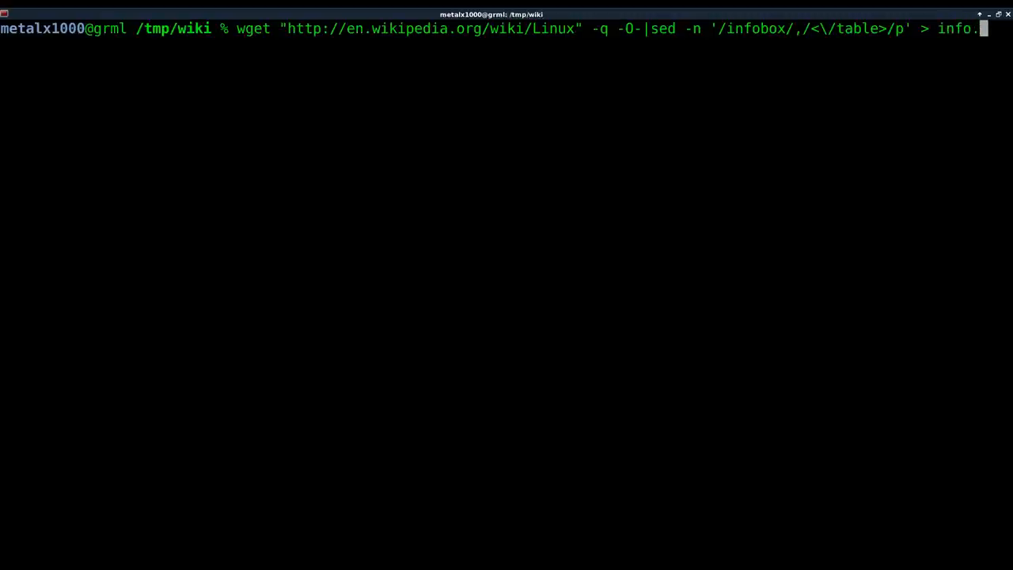
text(m;)
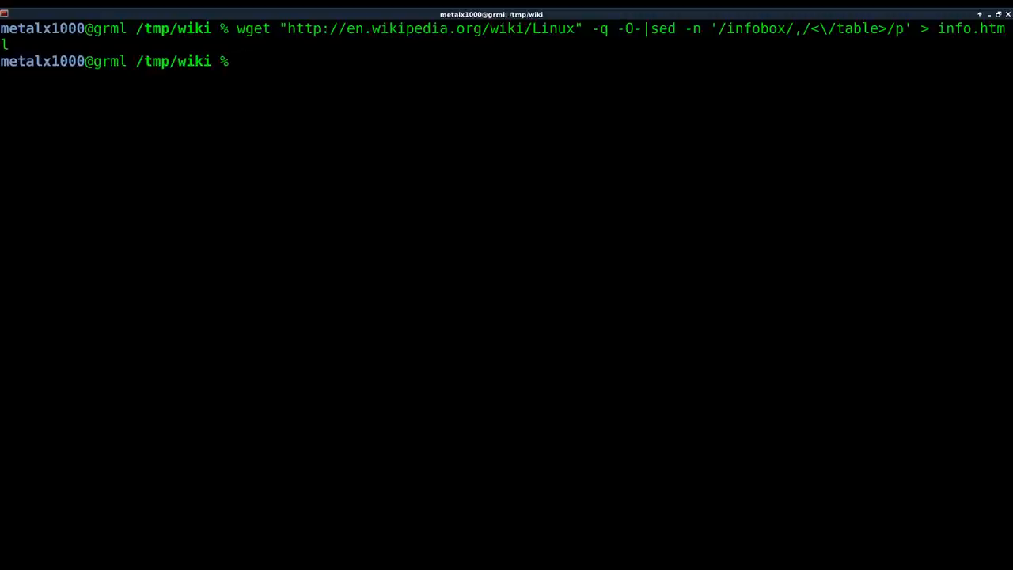
Run lynx --dump info.html to render the Linux infobox as plain text and scroll through it
text(l)
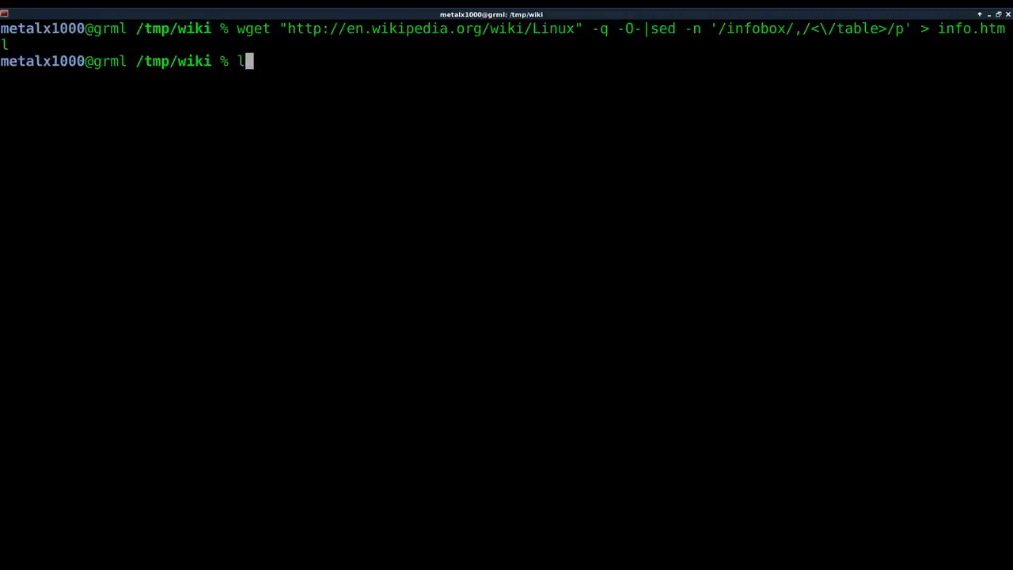
text(y)
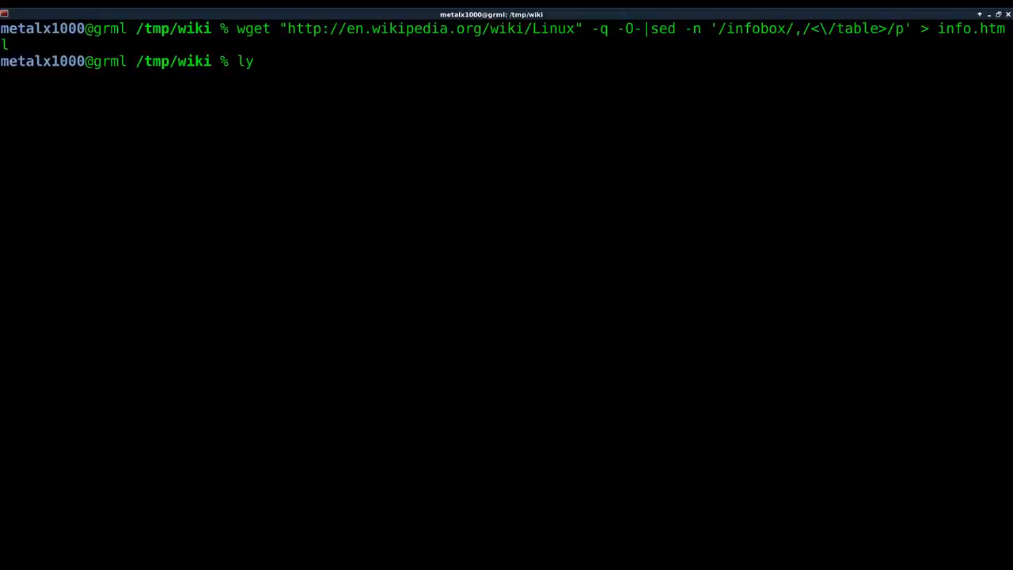
text(nx)
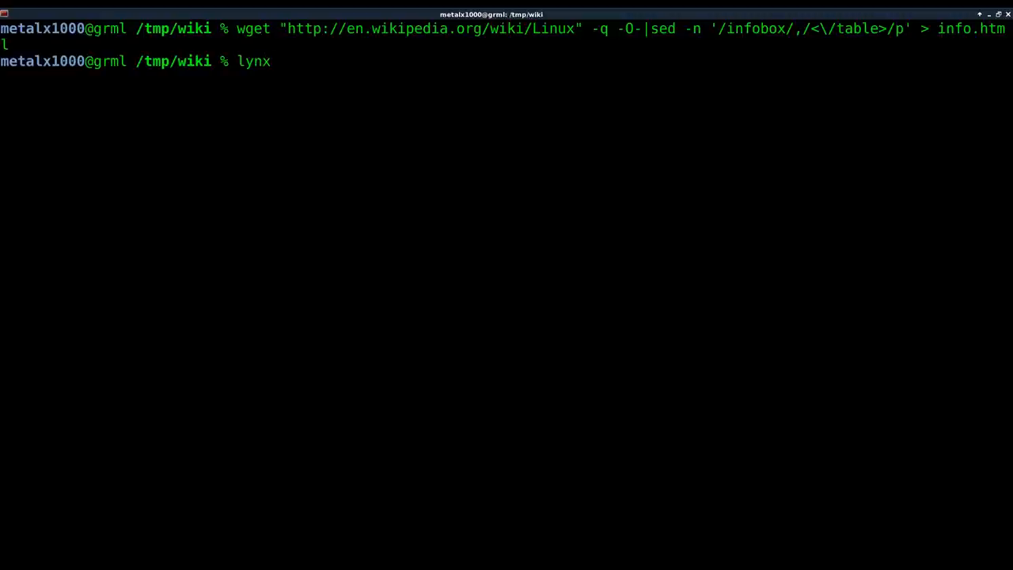
text(-)
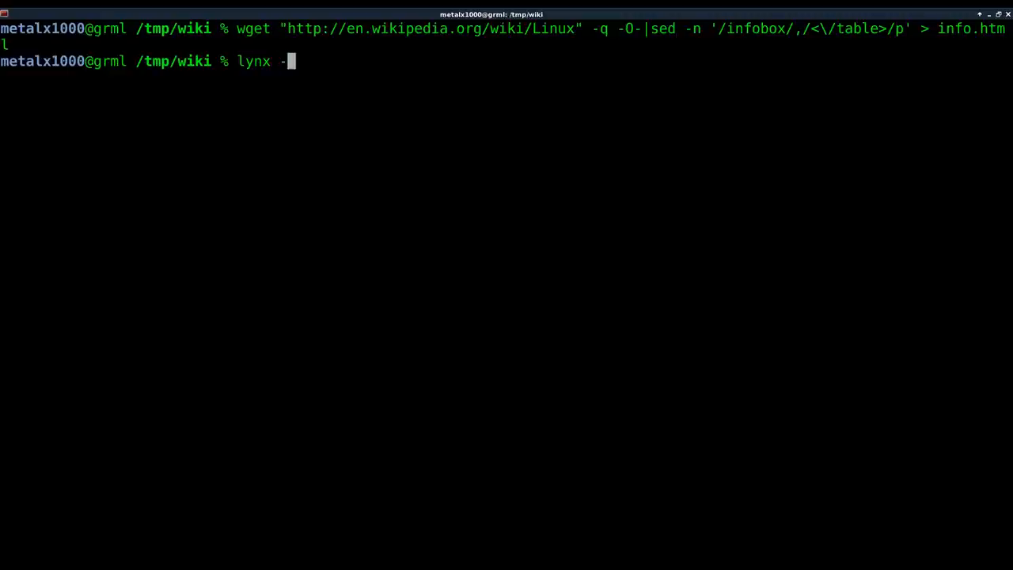
text(-dump)
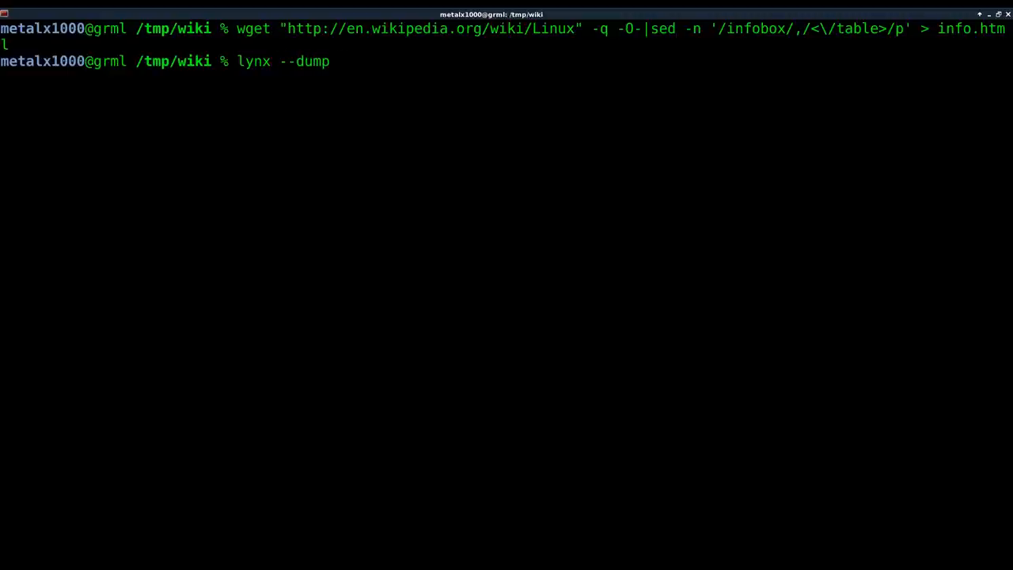
text(in)
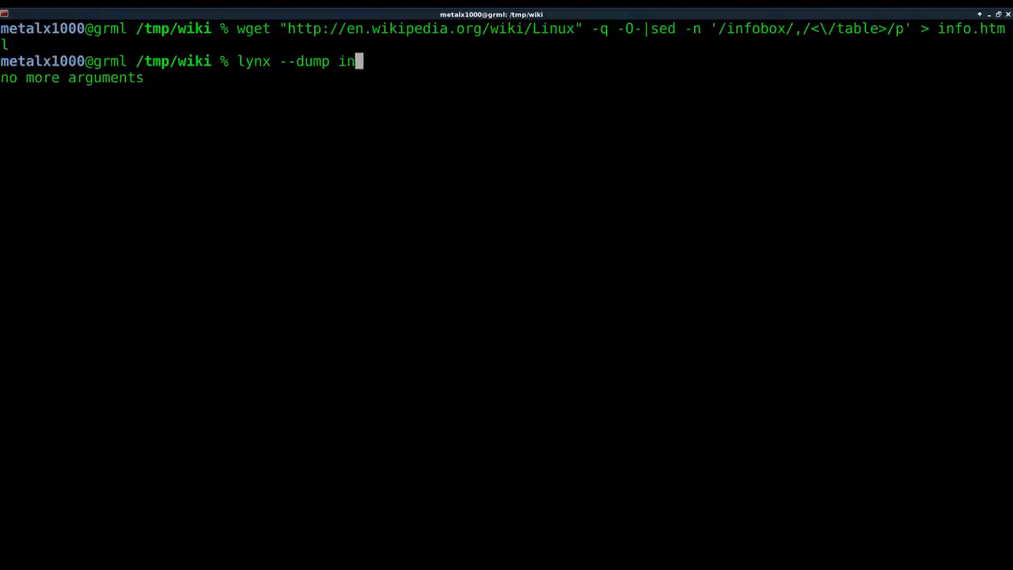
text(f)
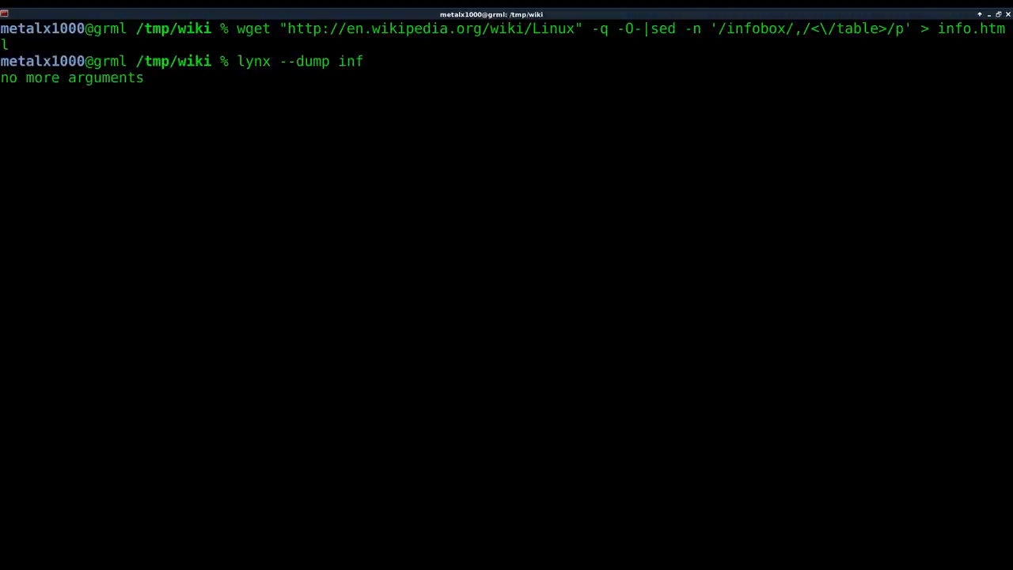
text(o.)
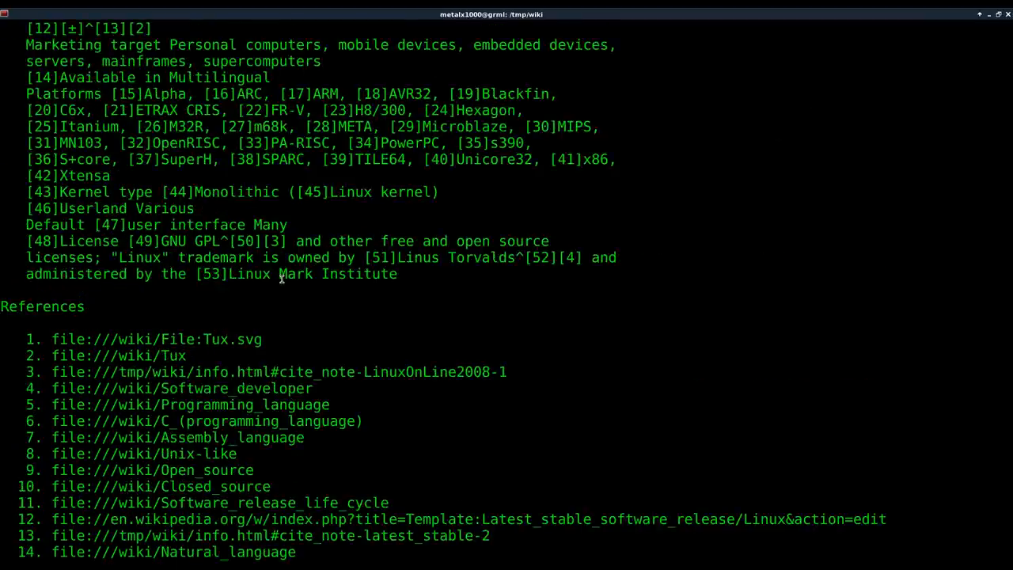
key(Return)
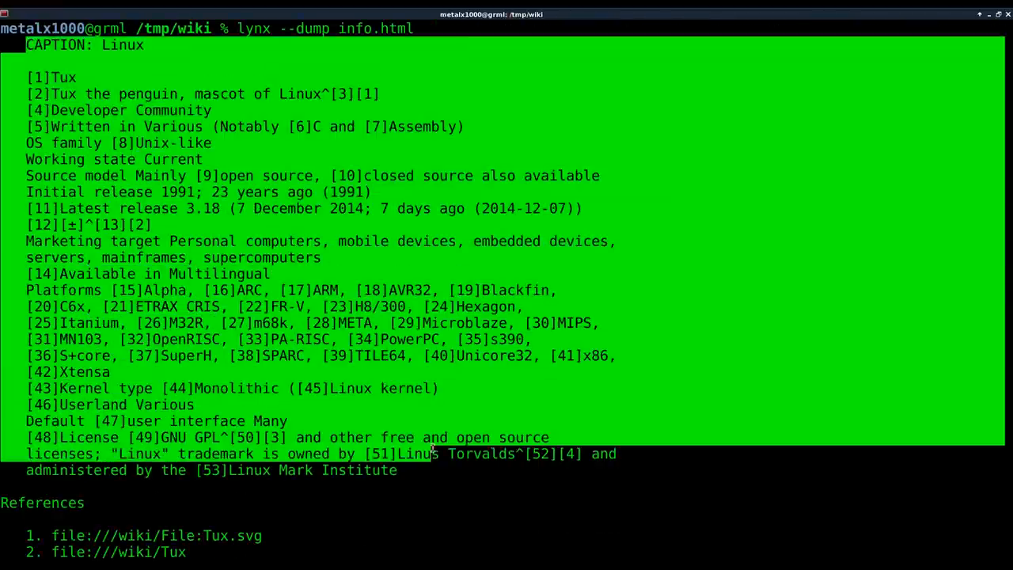
scroll(down, 3)
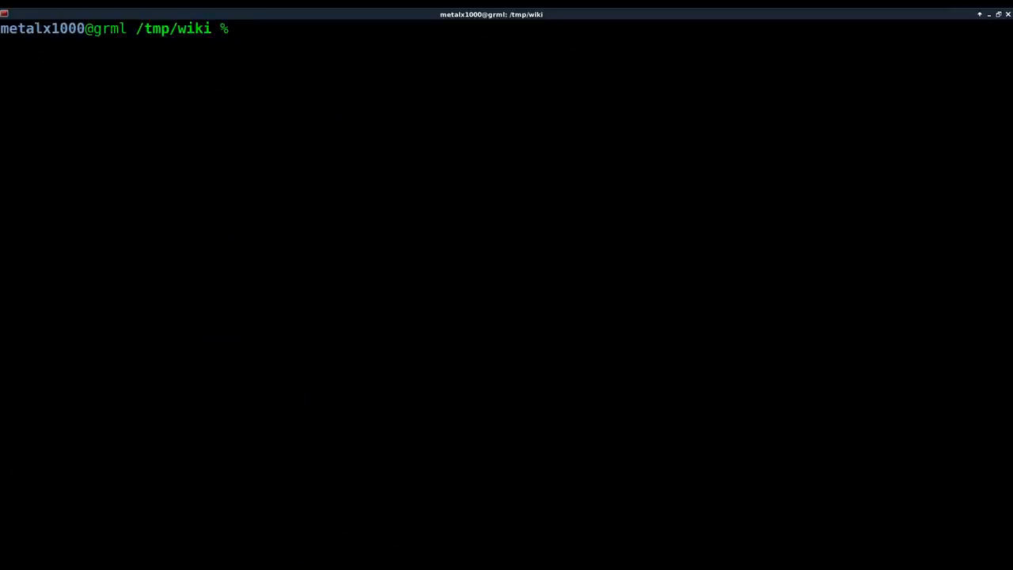
Launch google-chrome on info.html from the shell
text(google-chrome)
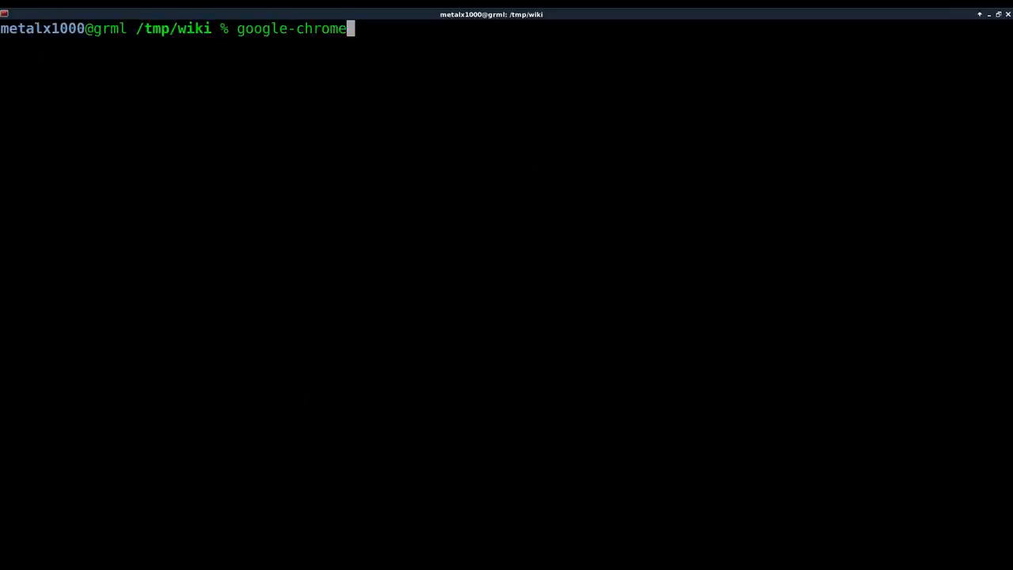
text(info.html)
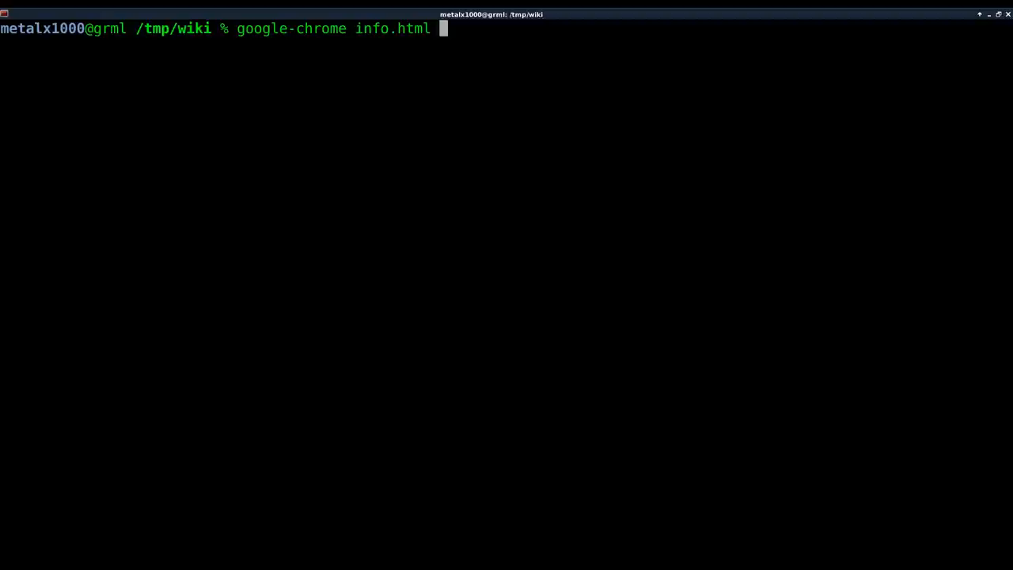
mouse_move(499, 329)
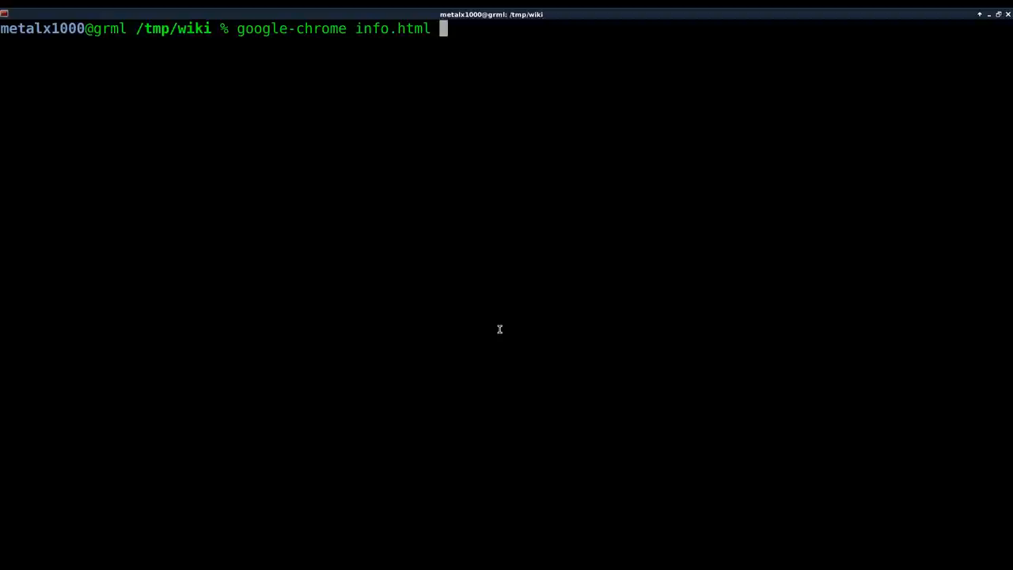
key(Return)
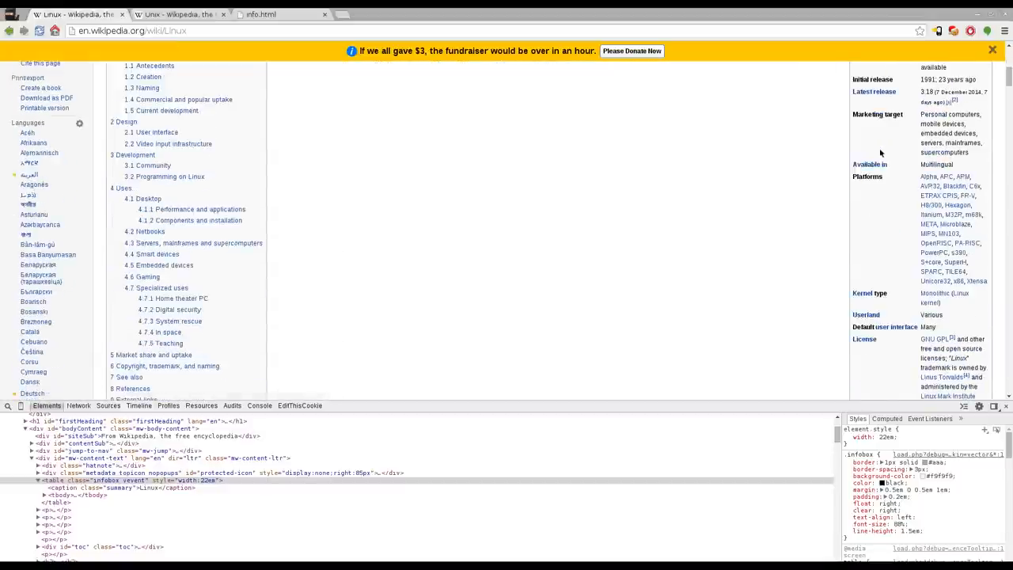
View the standalone info.html infobox tab, return to the Unix Wikipedia article, then the terminal
click(177, 14)
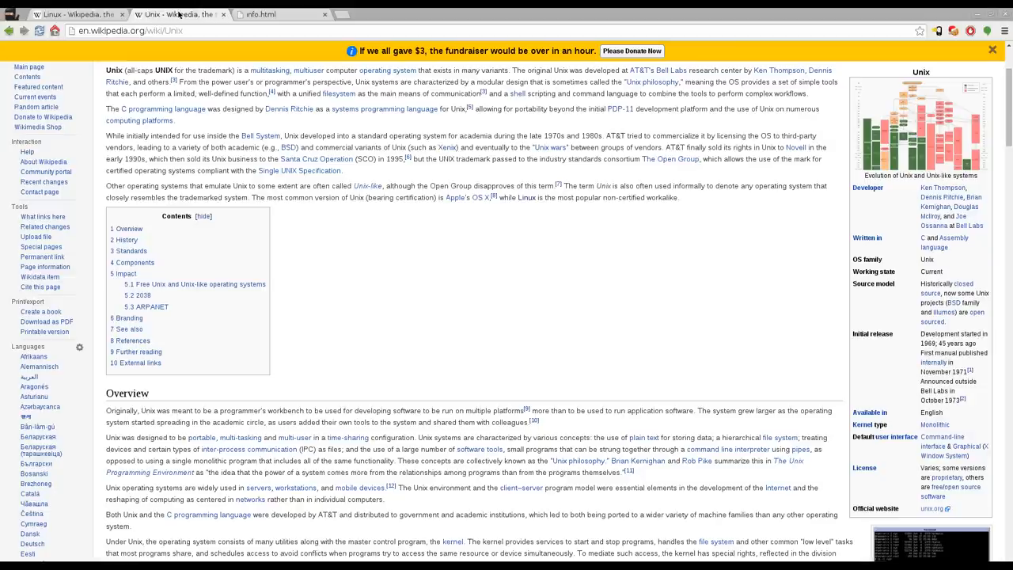
click(262, 14)
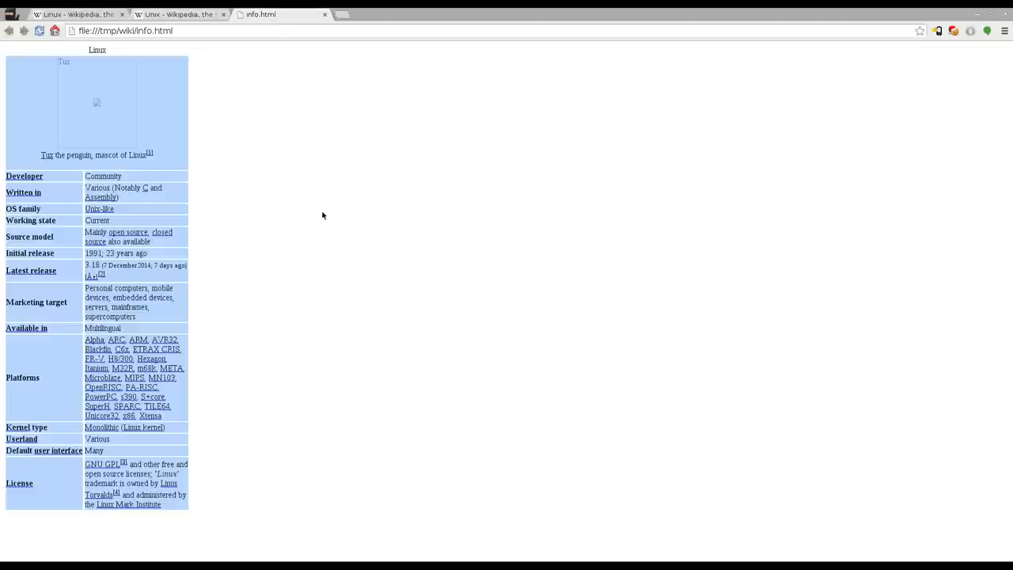
mouse_move(297, 206)
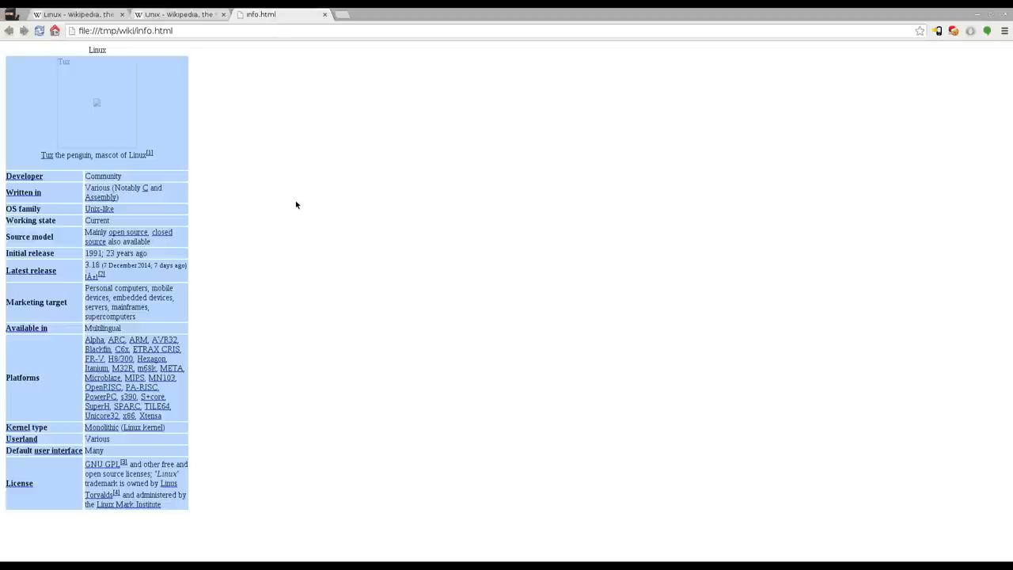
click(178, 14)
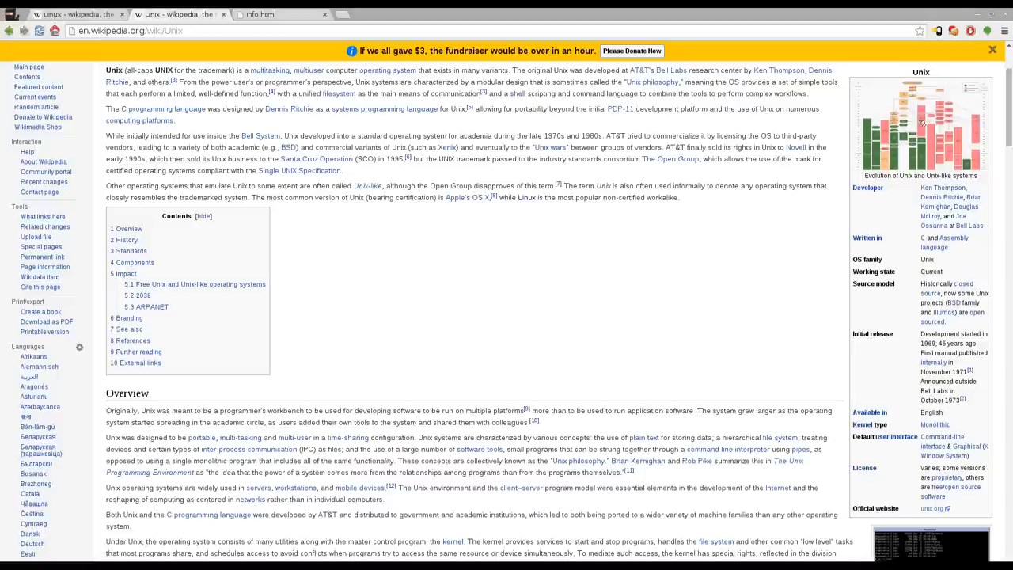
mouse_move(585, 246)
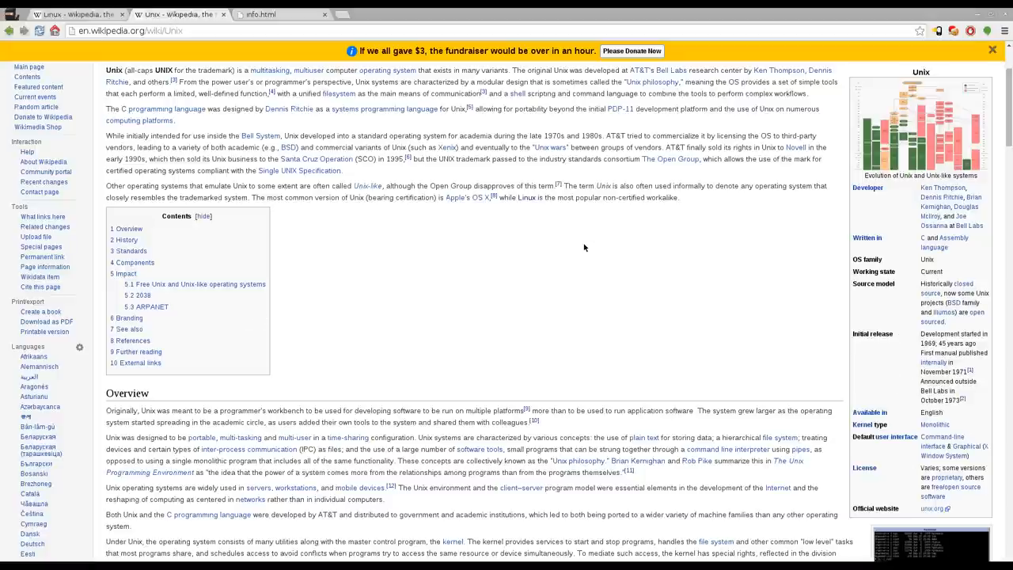
click(126, 30)
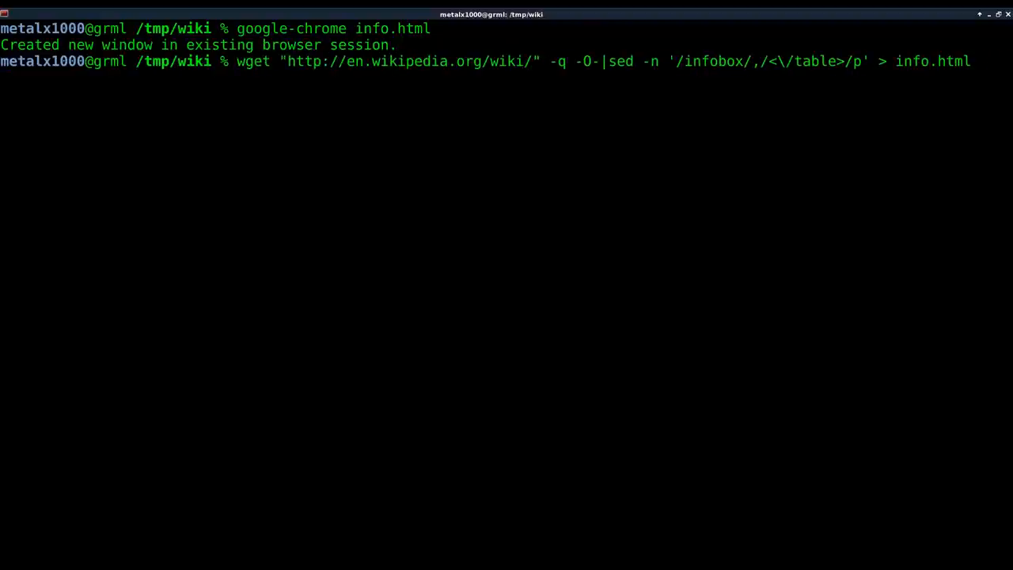
Rerun the pipeline on the Unix article to overwrite info.html and reopen it with google-chrome
text(Unix)
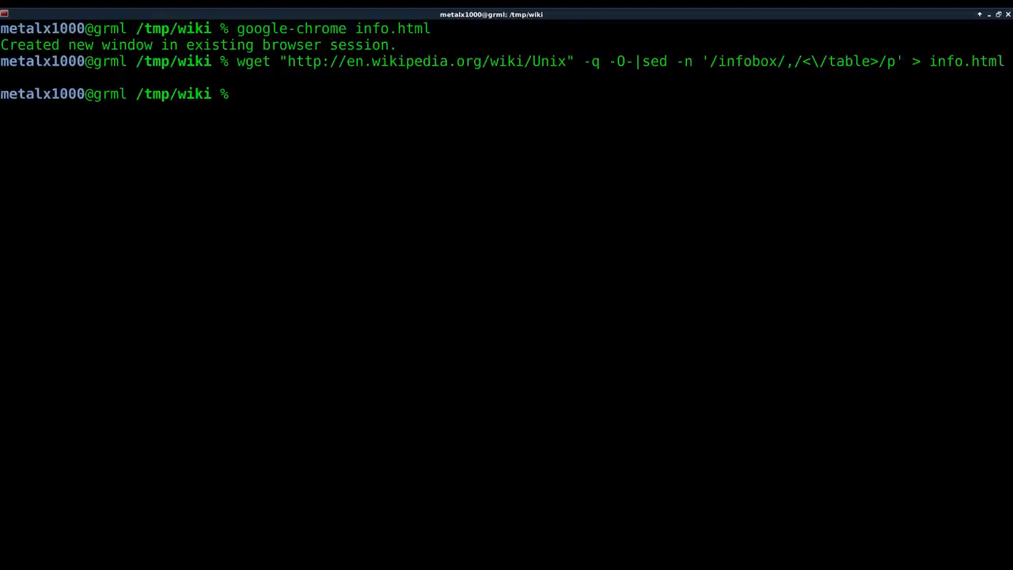
text(go)
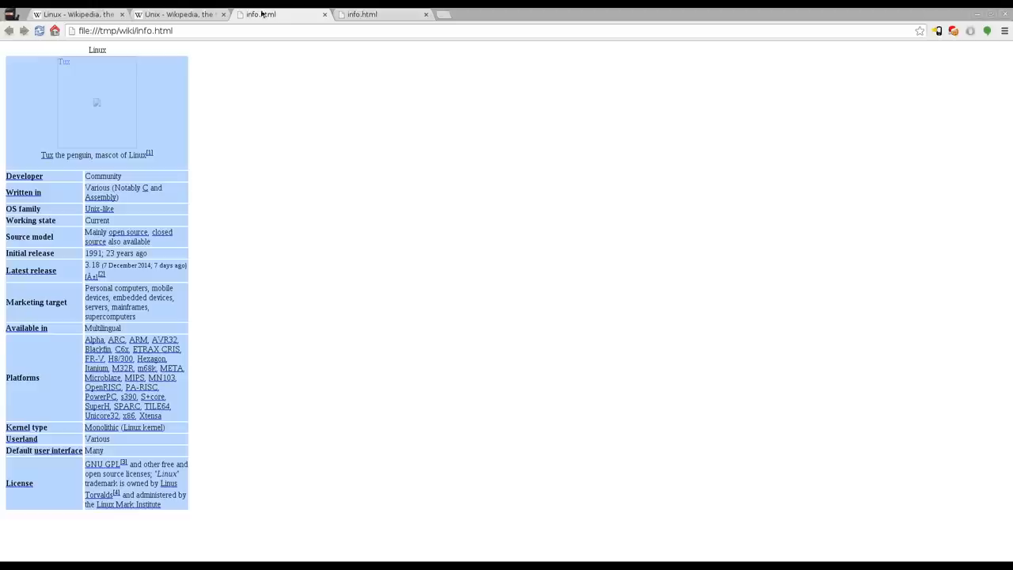
Switch to the newly opened info.html tab showing the Unix infobox
click(177, 14)
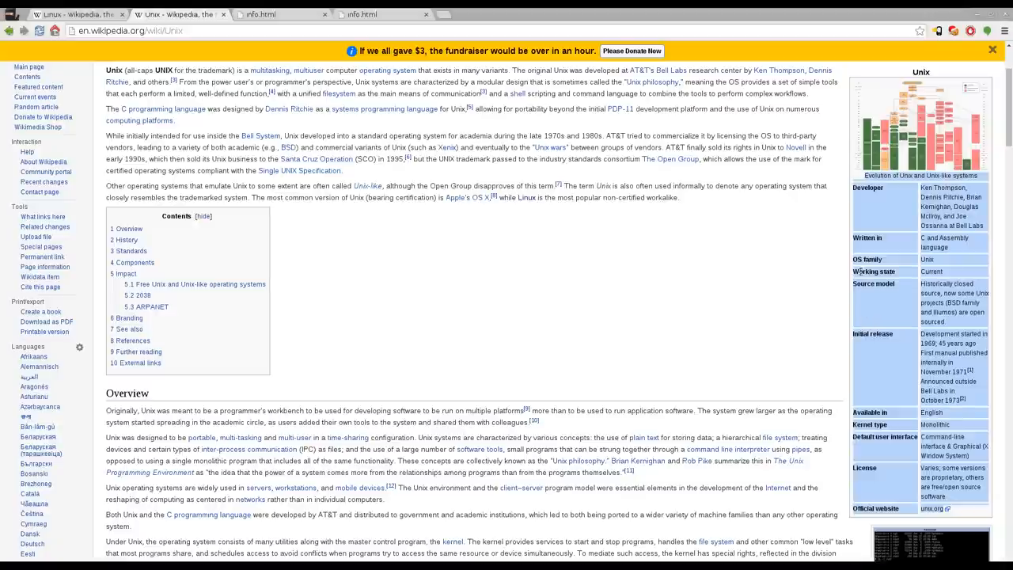
mouse_move(585, 296)
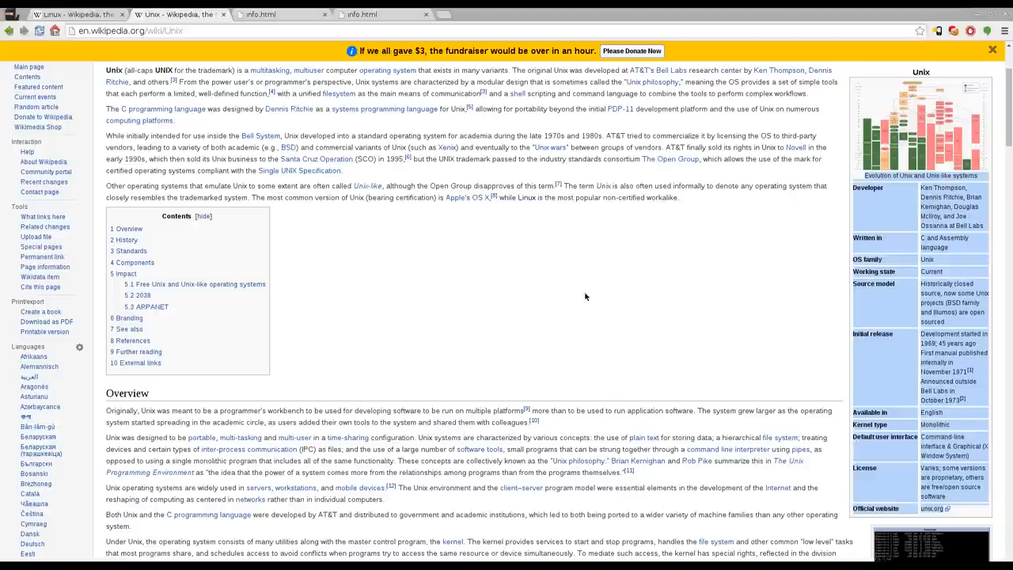
mouse_move(504, 182)
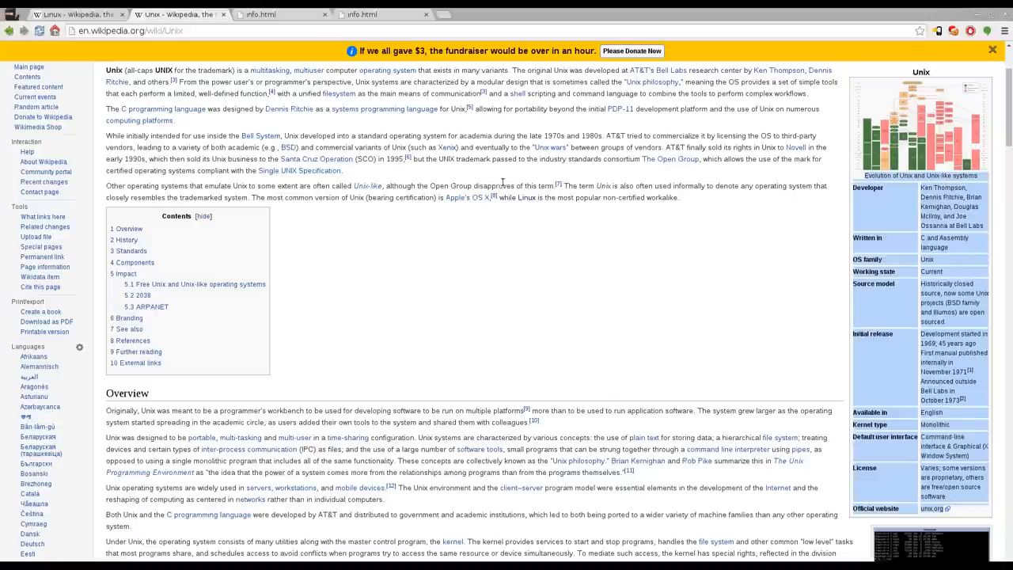